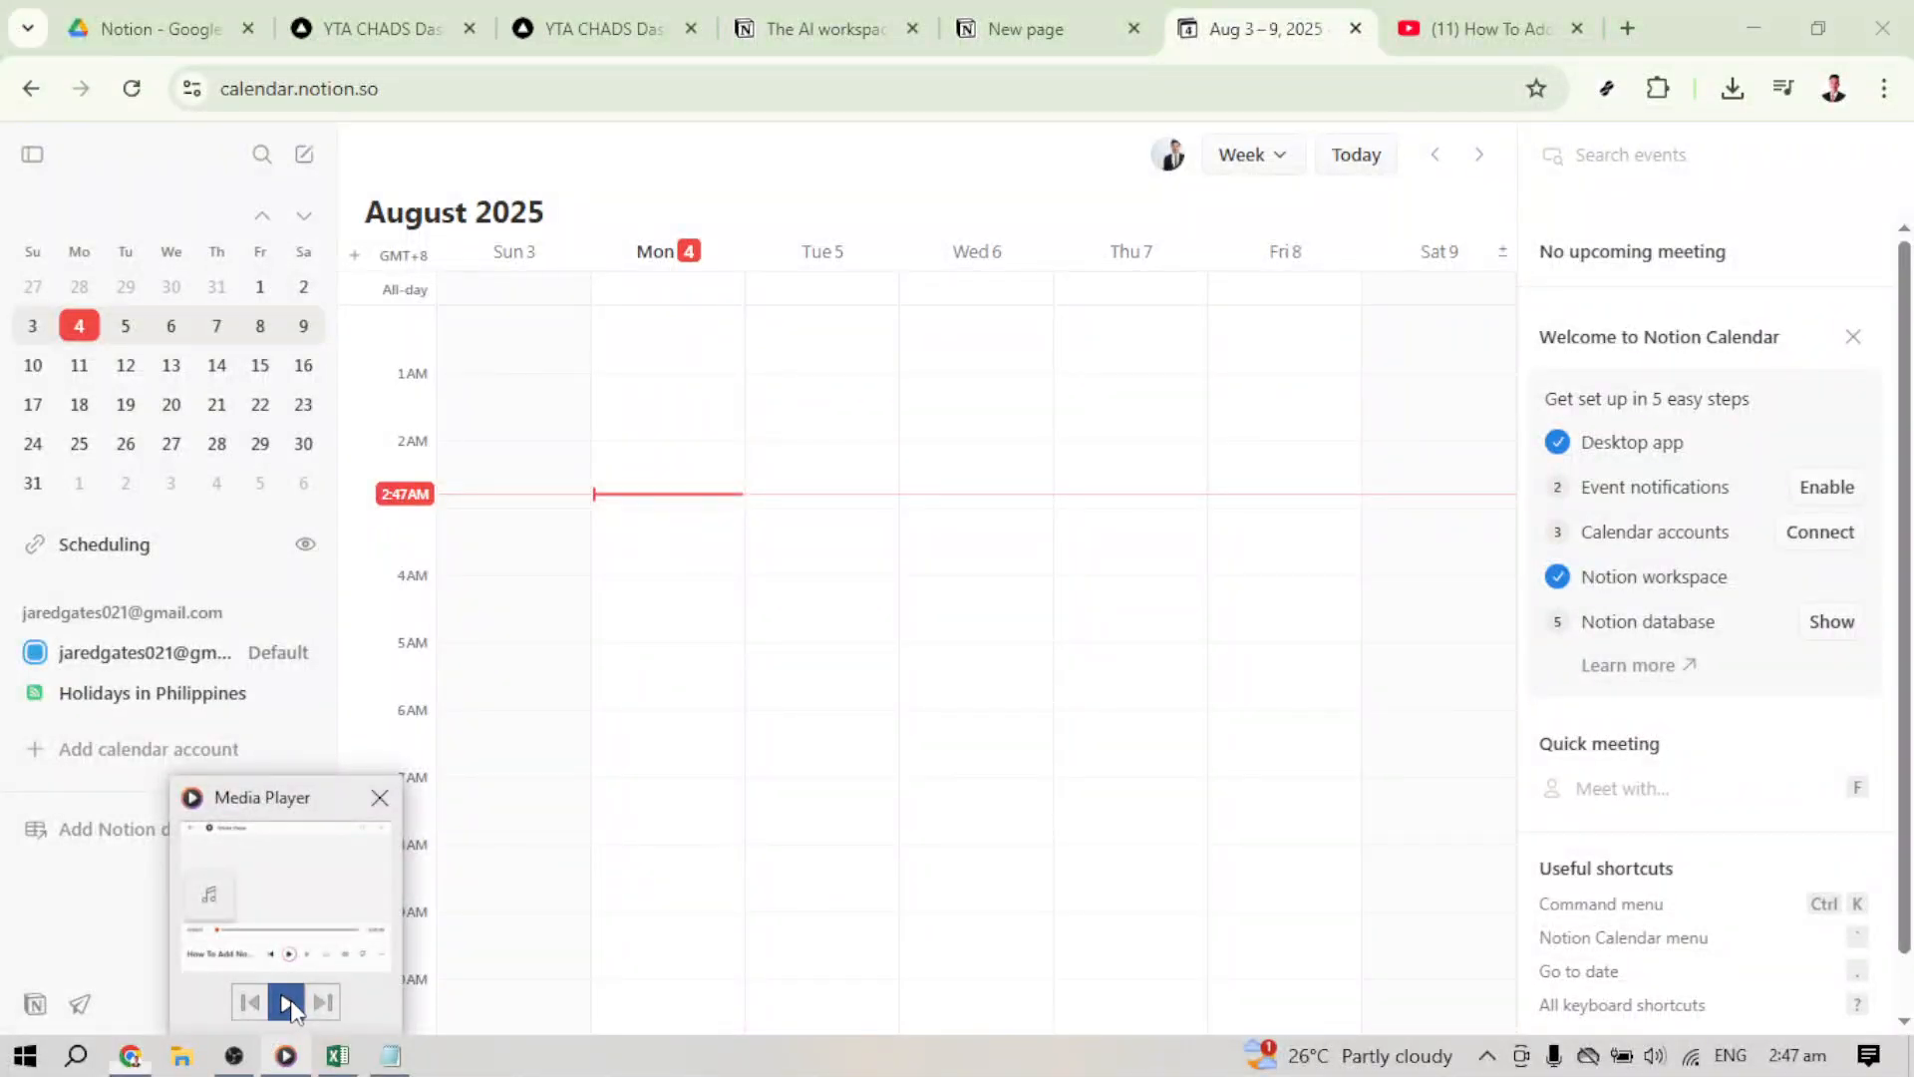
# - Reveal the calendar view options from the Week dropdown with the View settings submenu
pyautogui.click(380, 798)
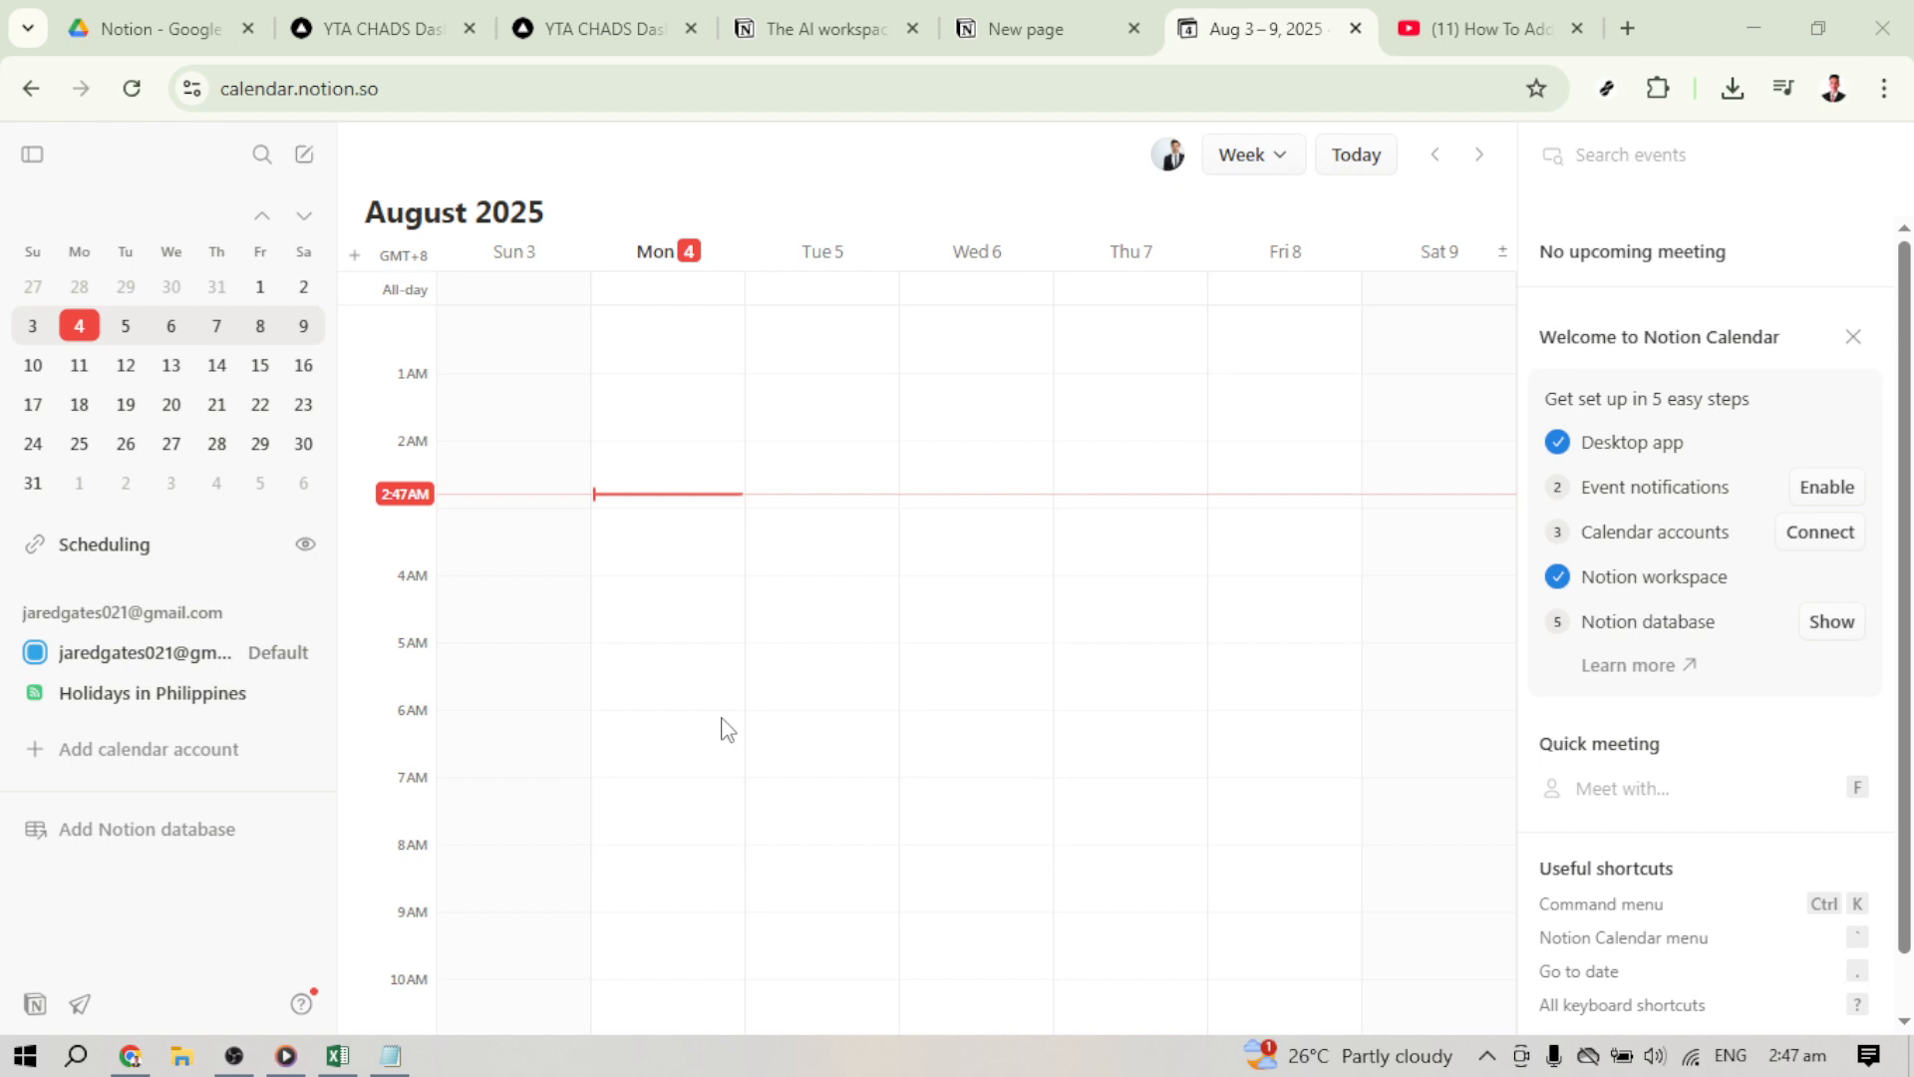
pyautogui.moveTo(621, 183)
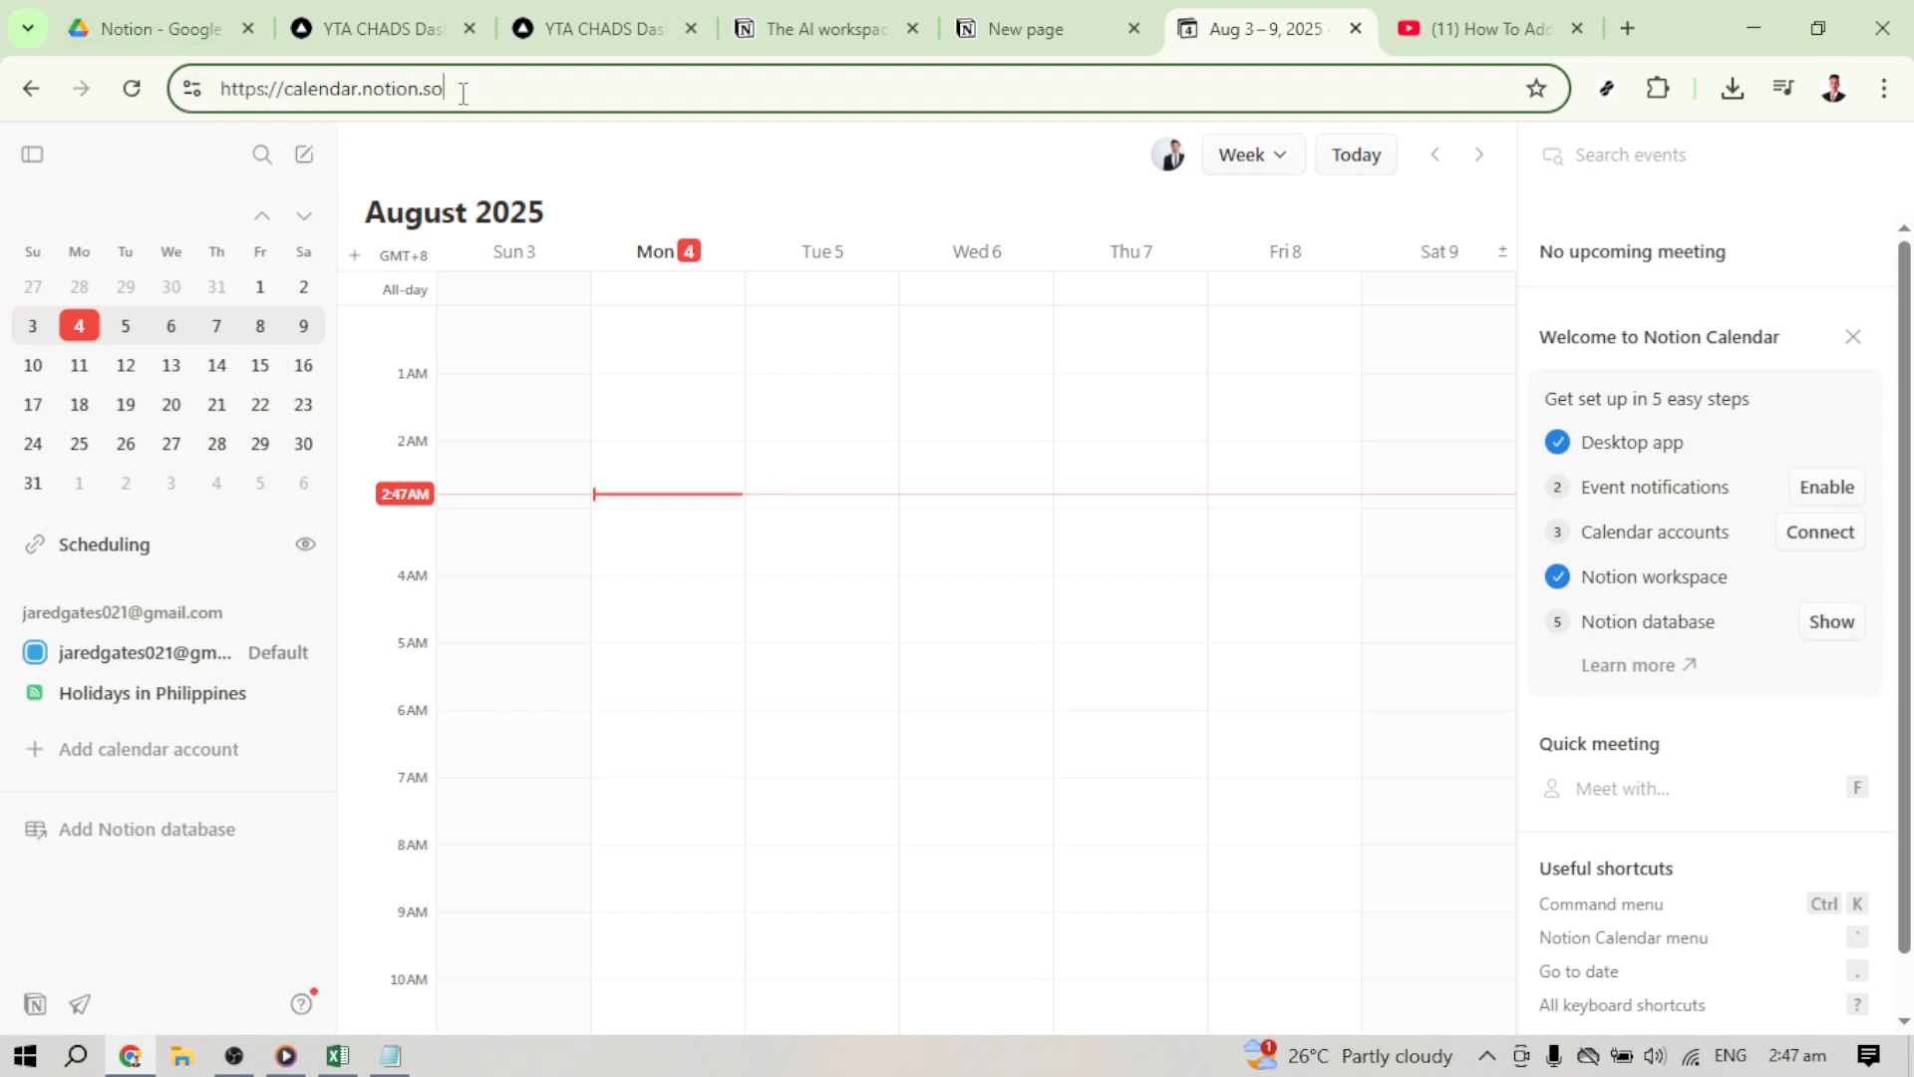
pyautogui.moveTo(1304, 229)
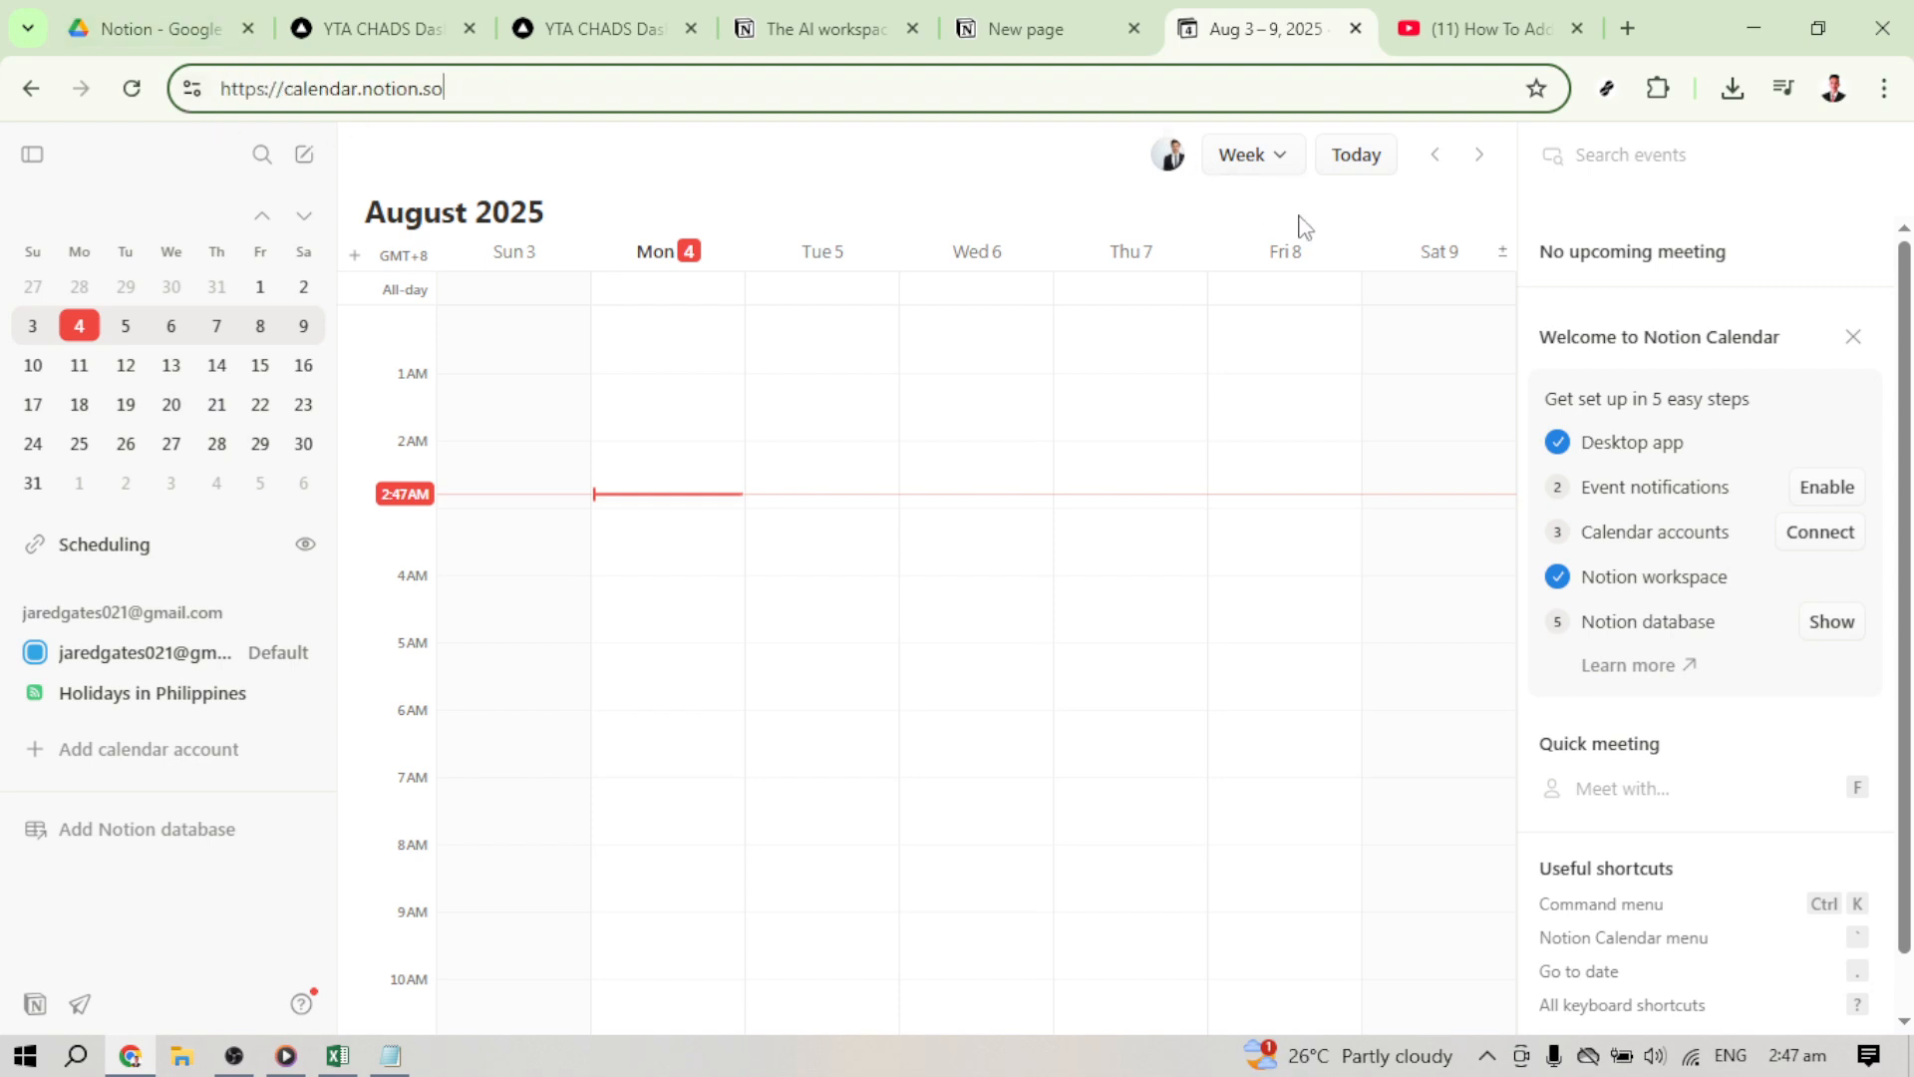
pyautogui.moveTo(1285, 191)
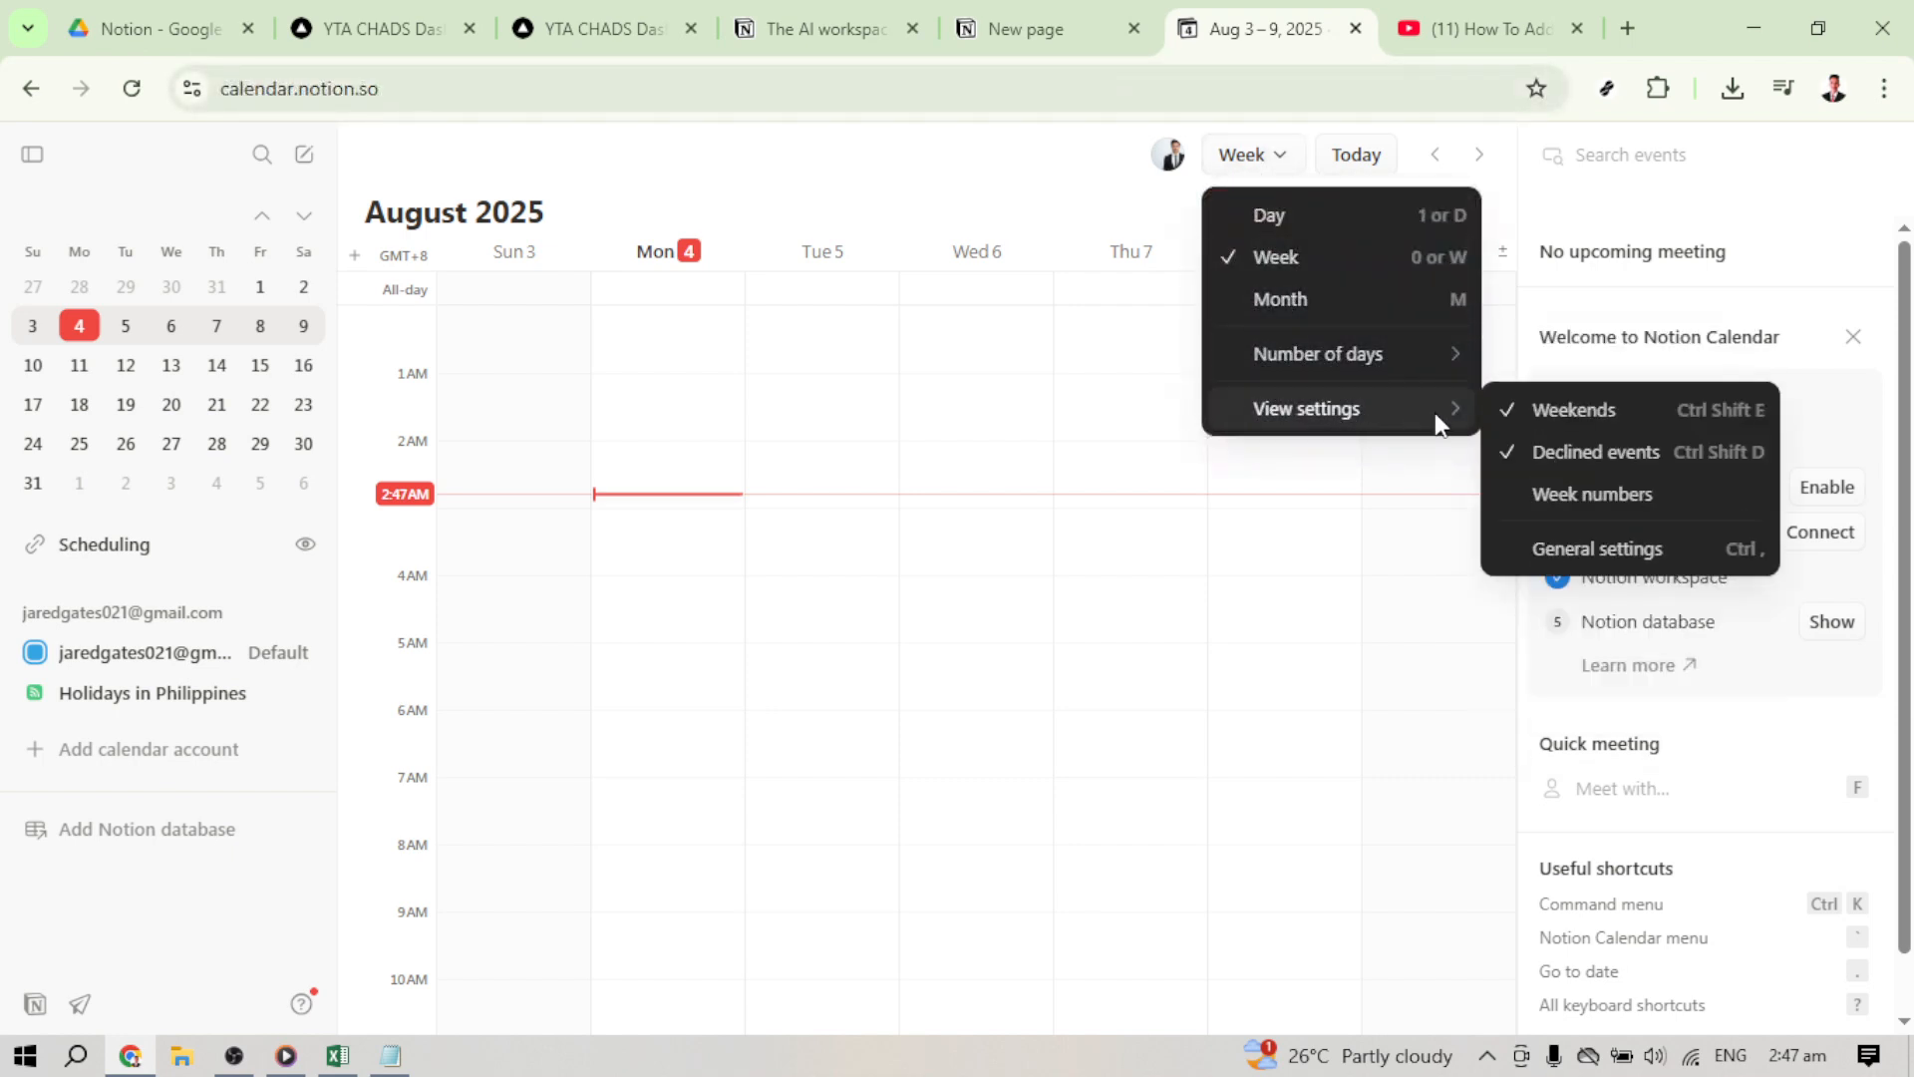
pyautogui.moveTo(1614, 559)
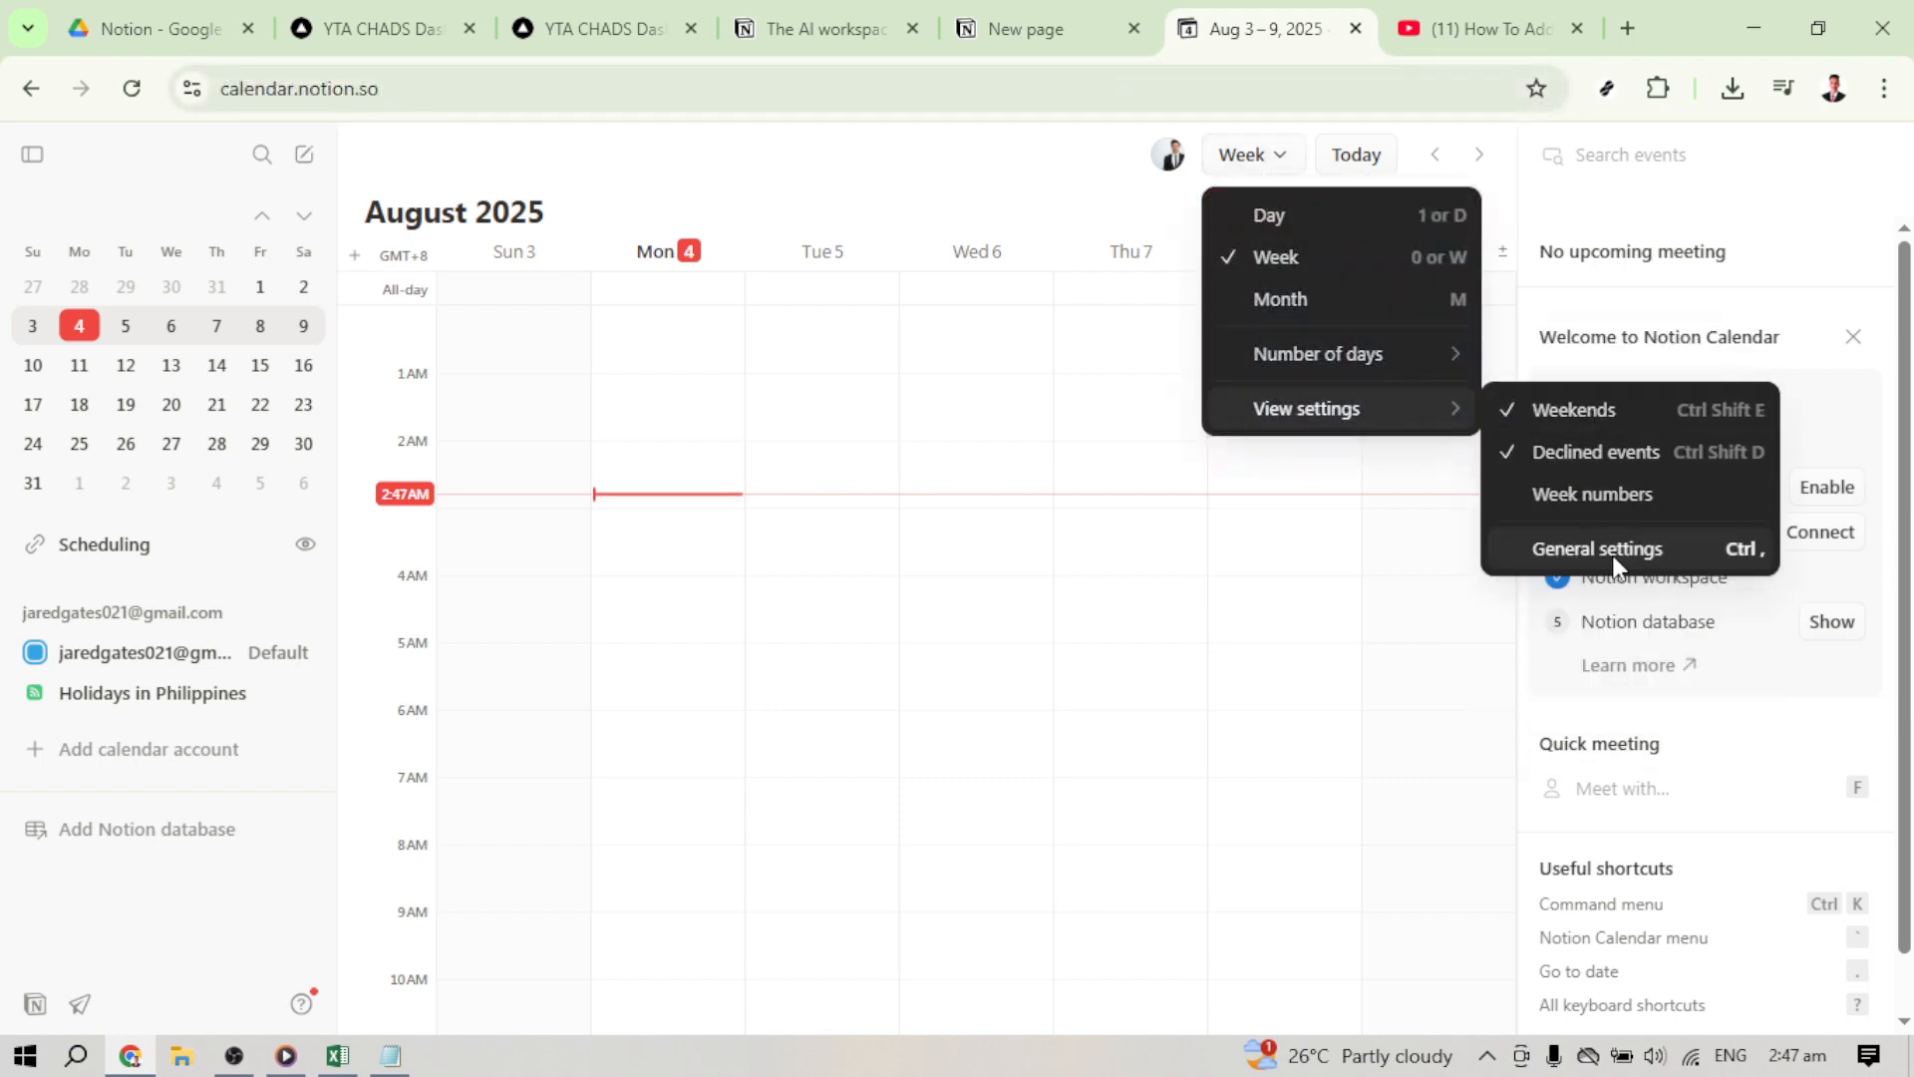
# - Go from General settings to the Notion integration page listing Jared Gates's Workspace
pyautogui.click(1598, 549)
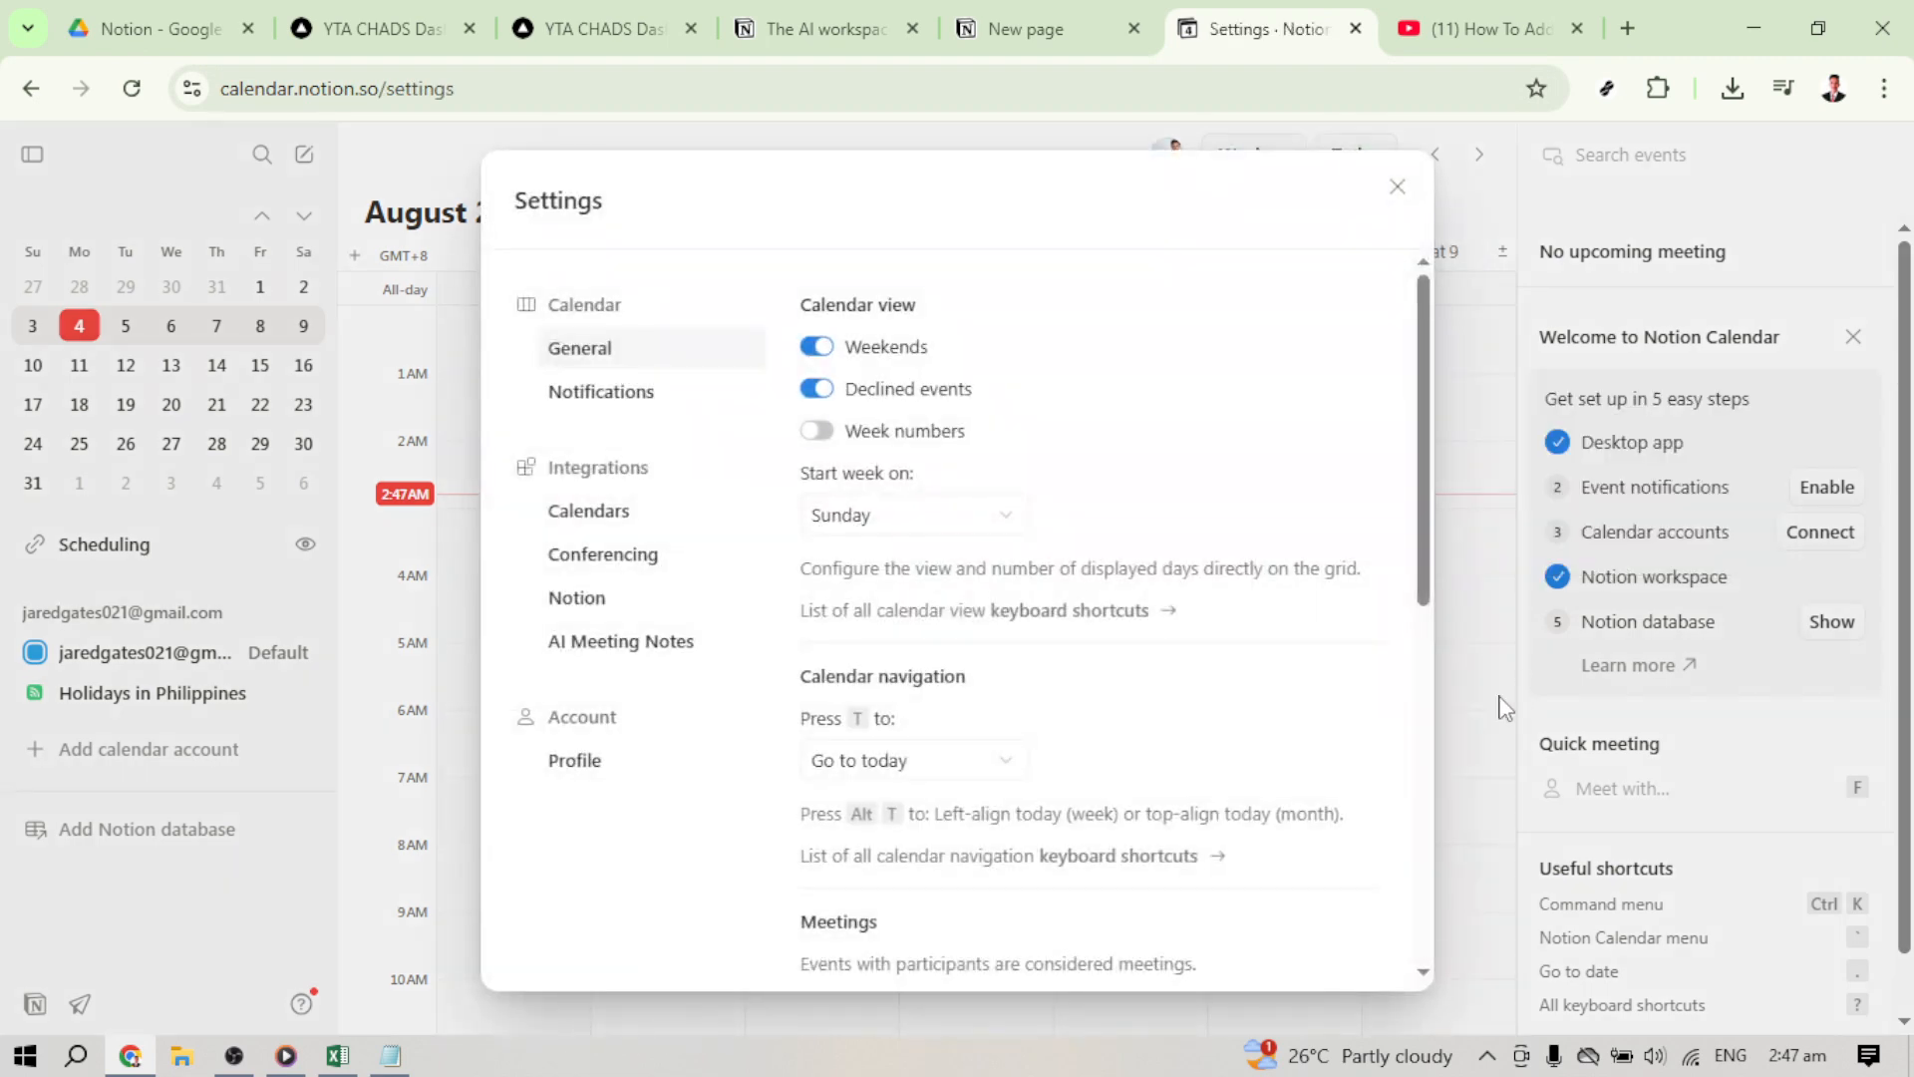
pyautogui.moveTo(575, 760)
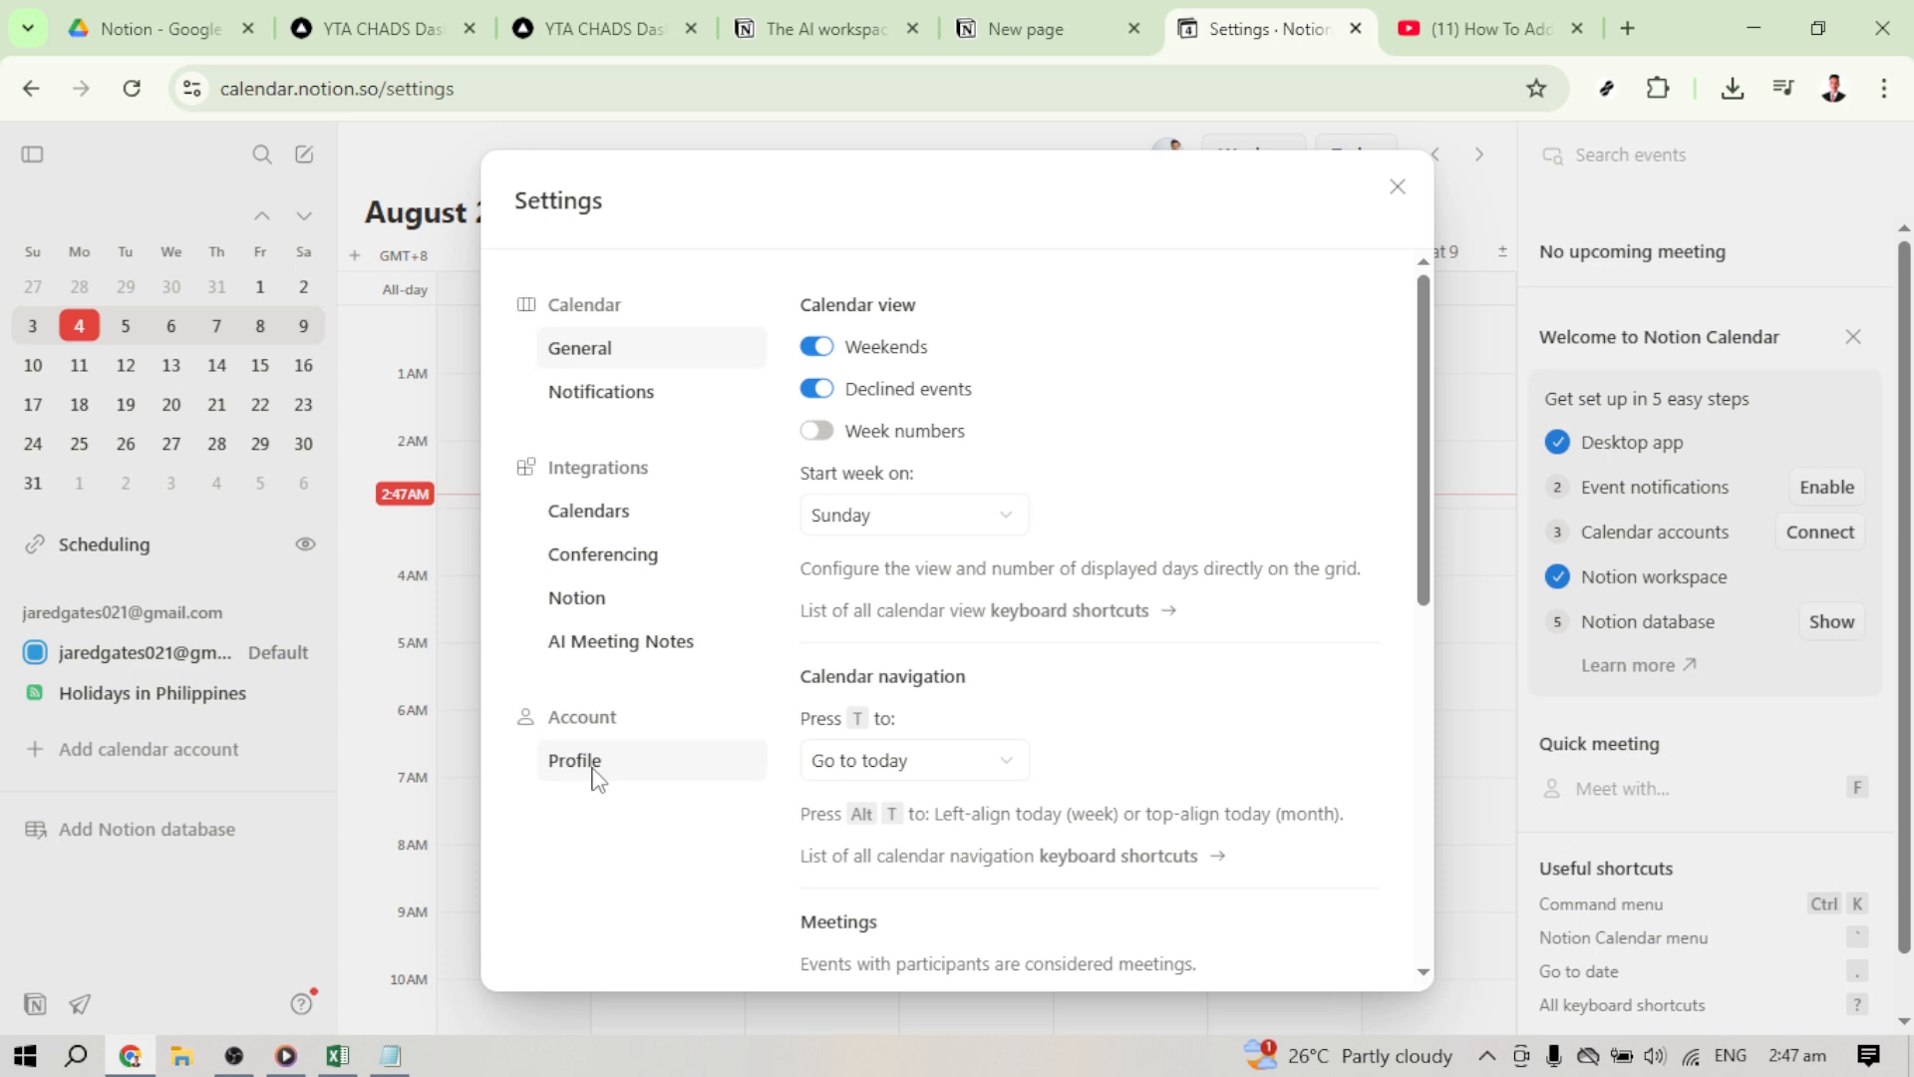
pyautogui.moveTo(576, 597)
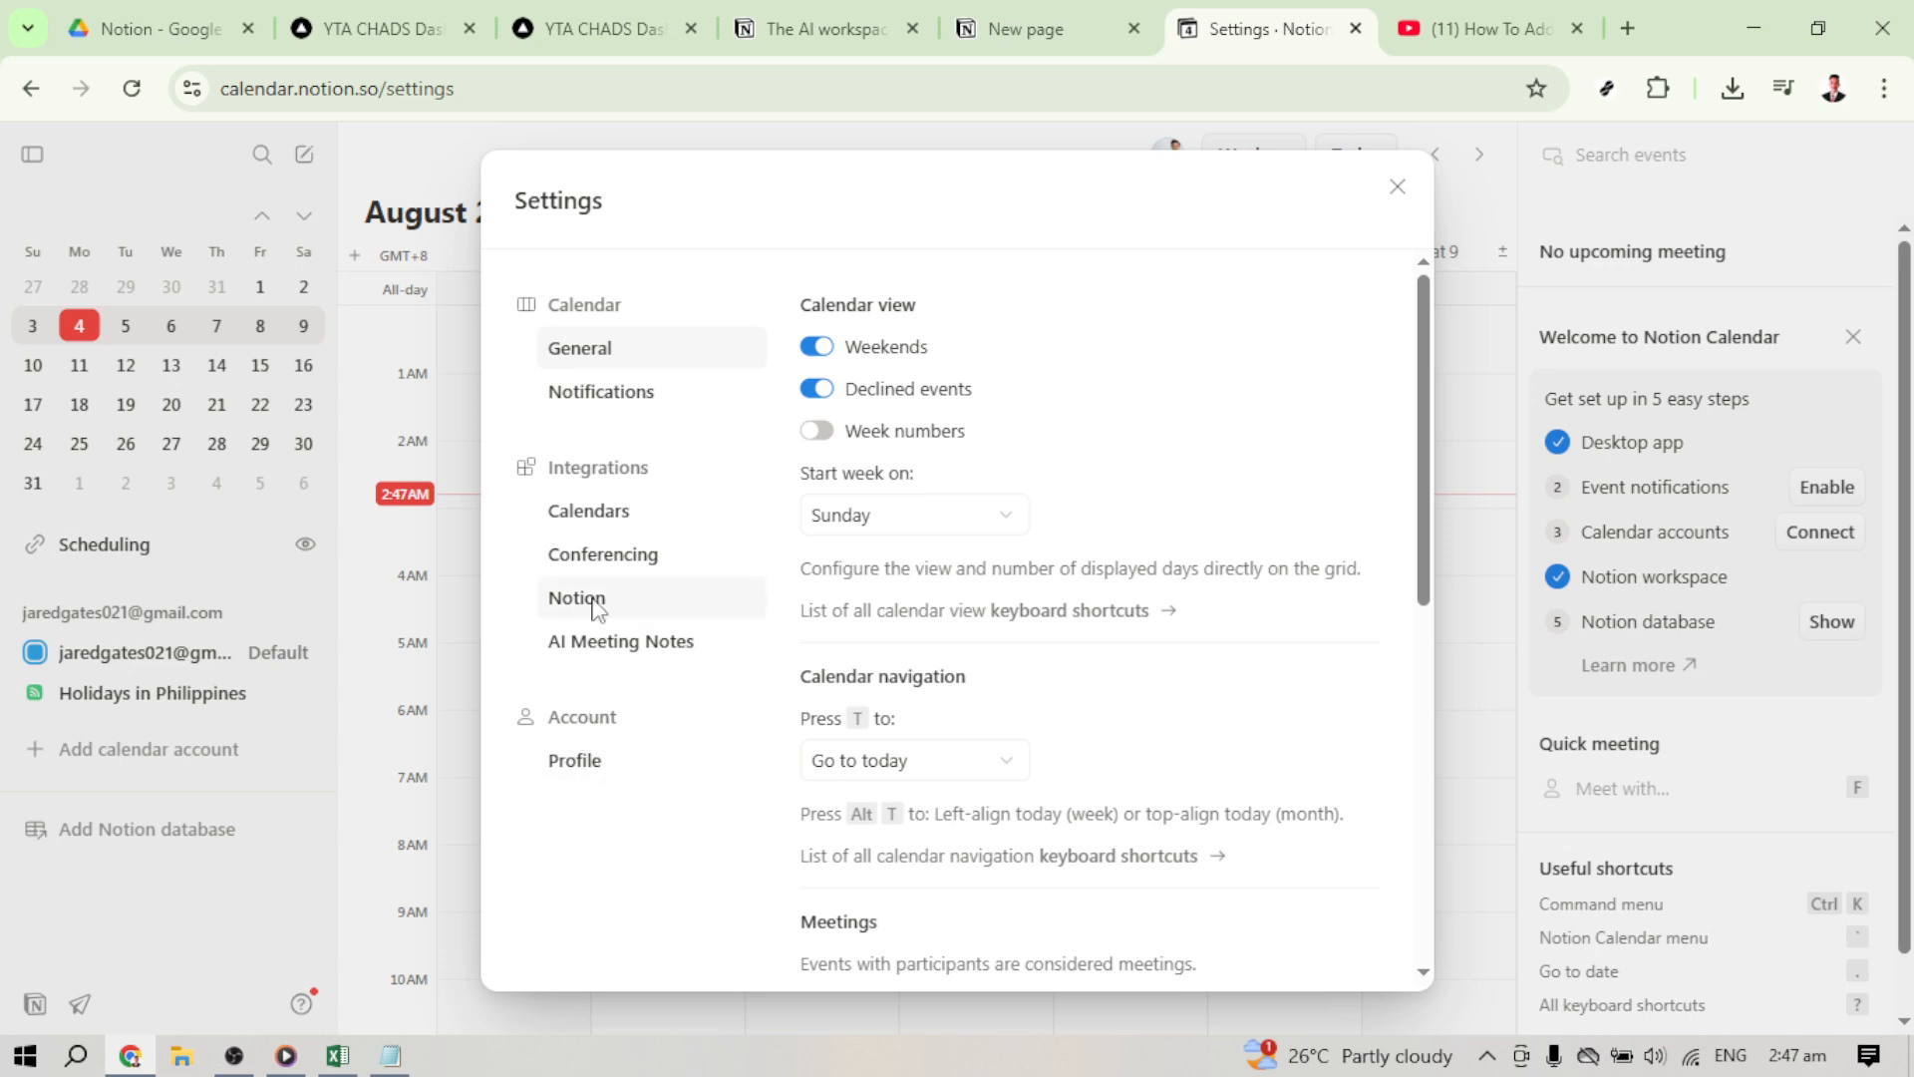
pyautogui.click(576, 598)
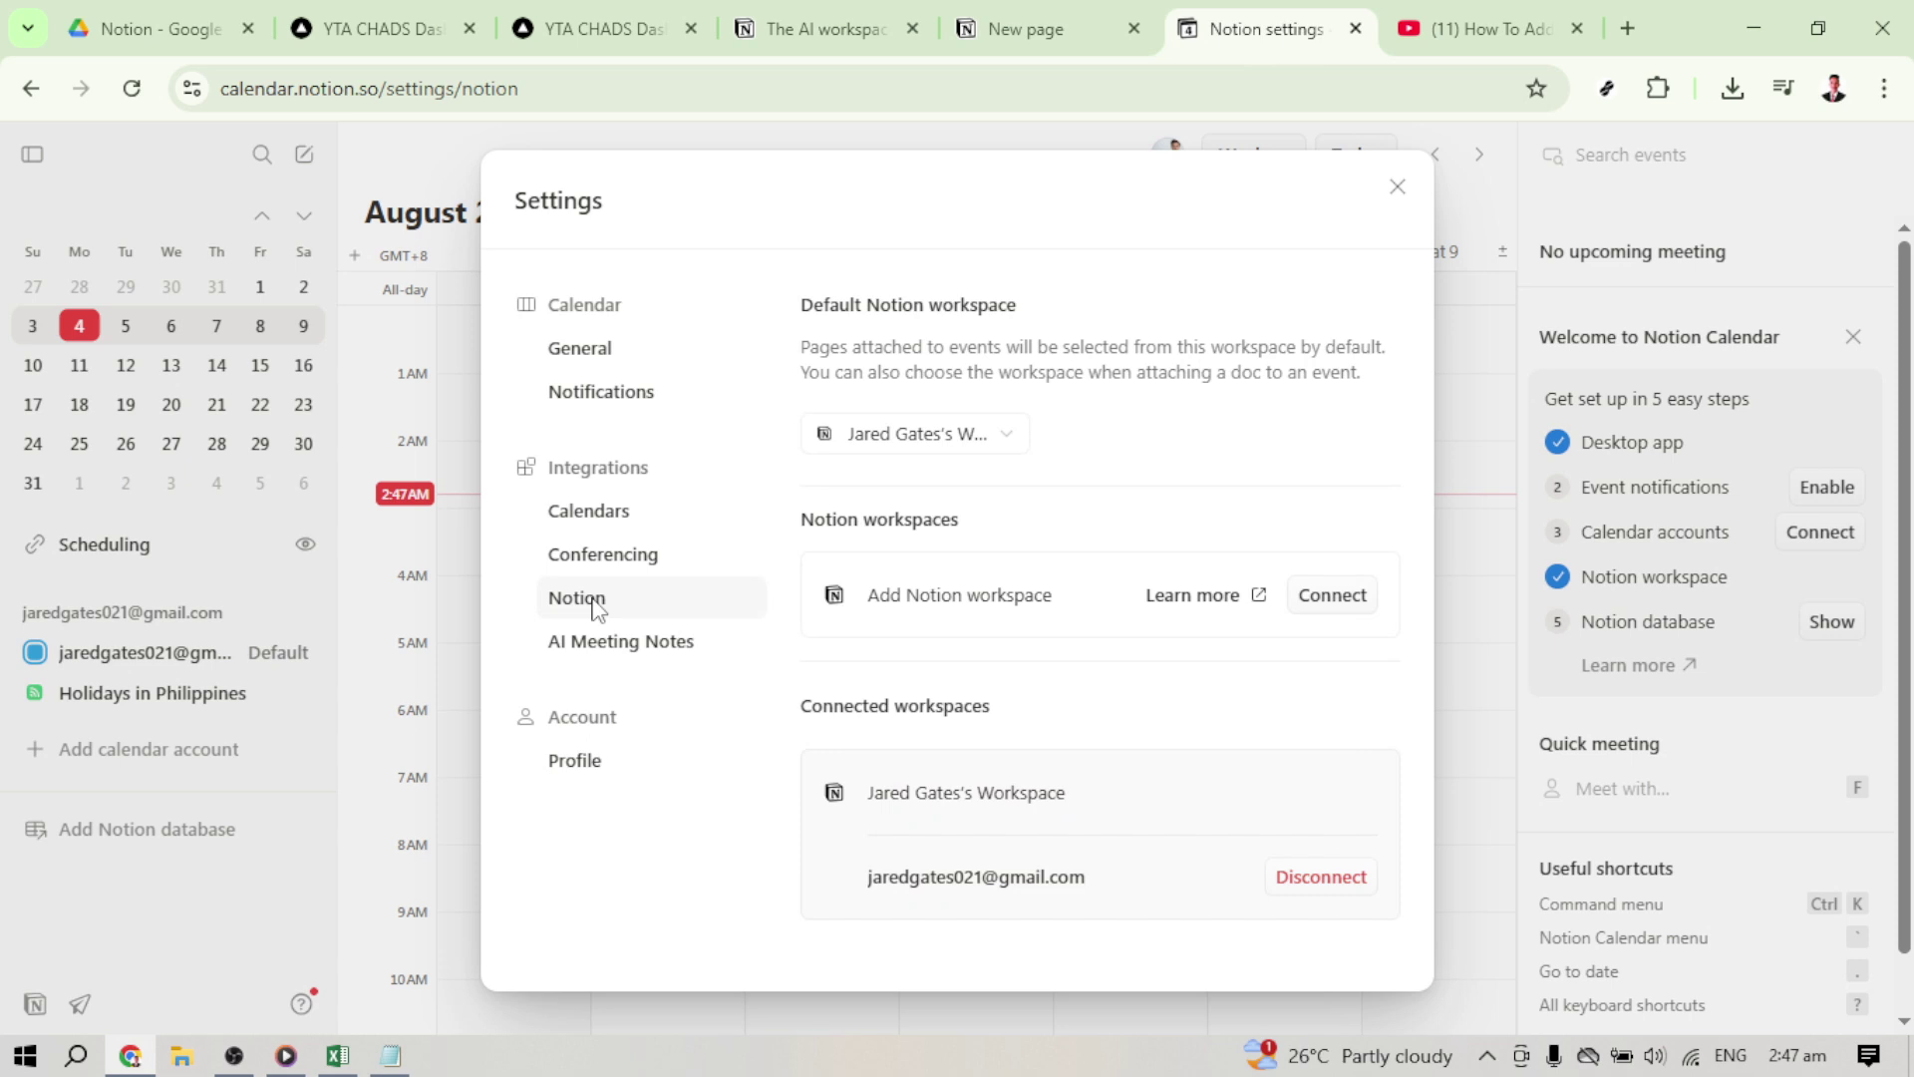
pyautogui.moveTo(626, 608)
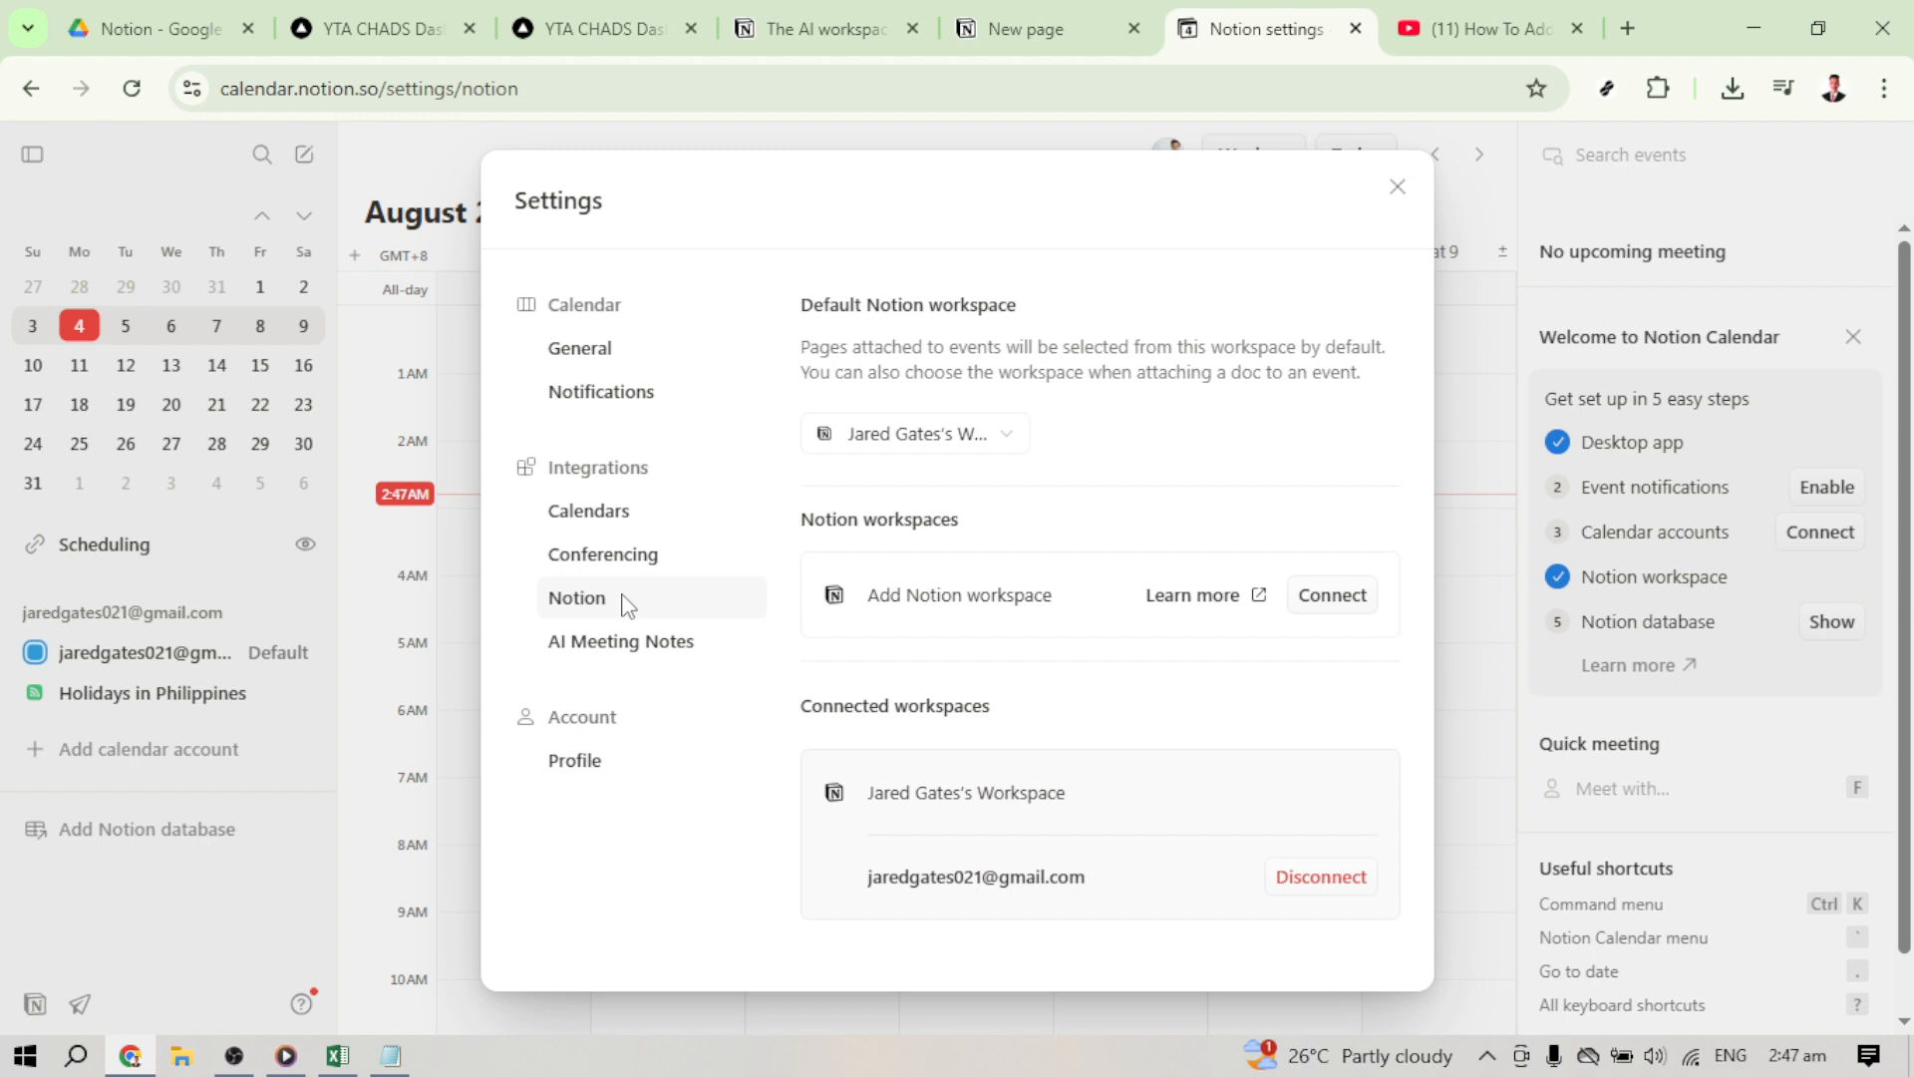
pyautogui.moveTo(1332, 594)
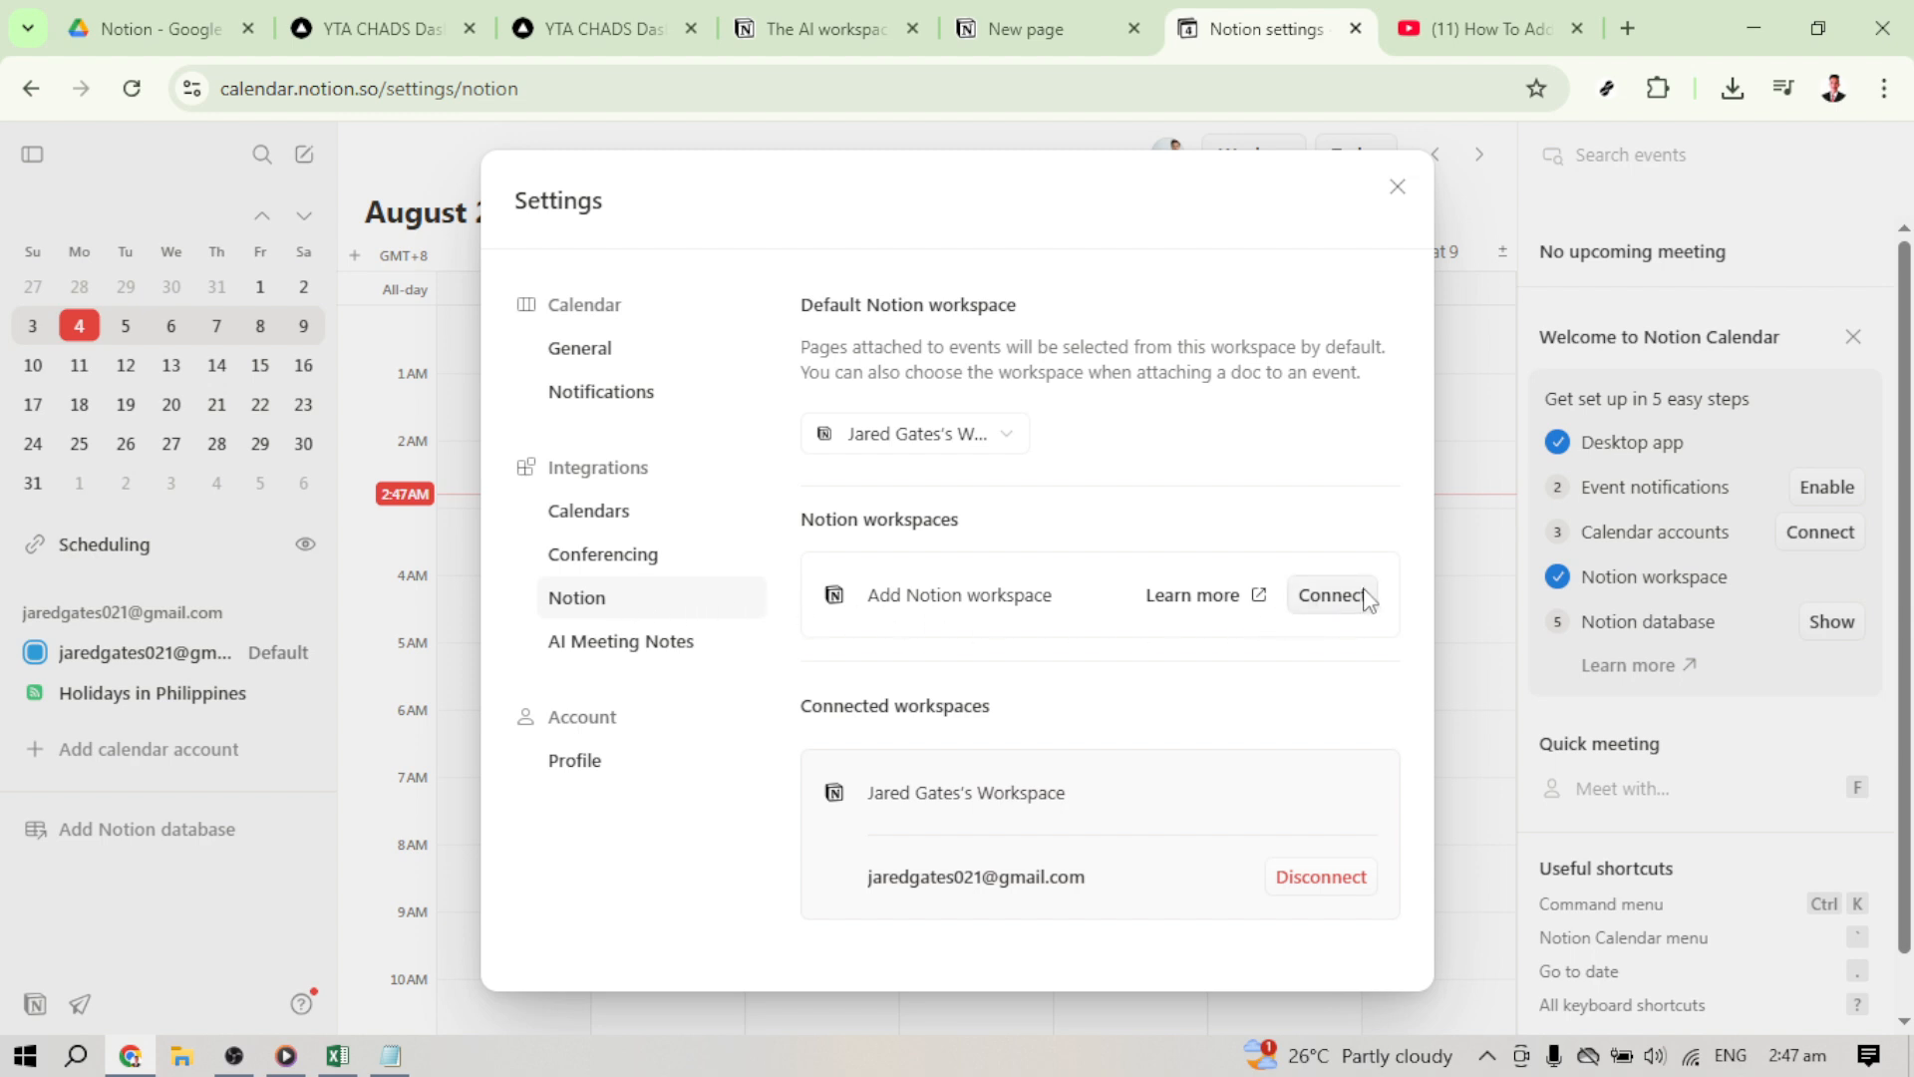
pyautogui.moveTo(1343, 613)
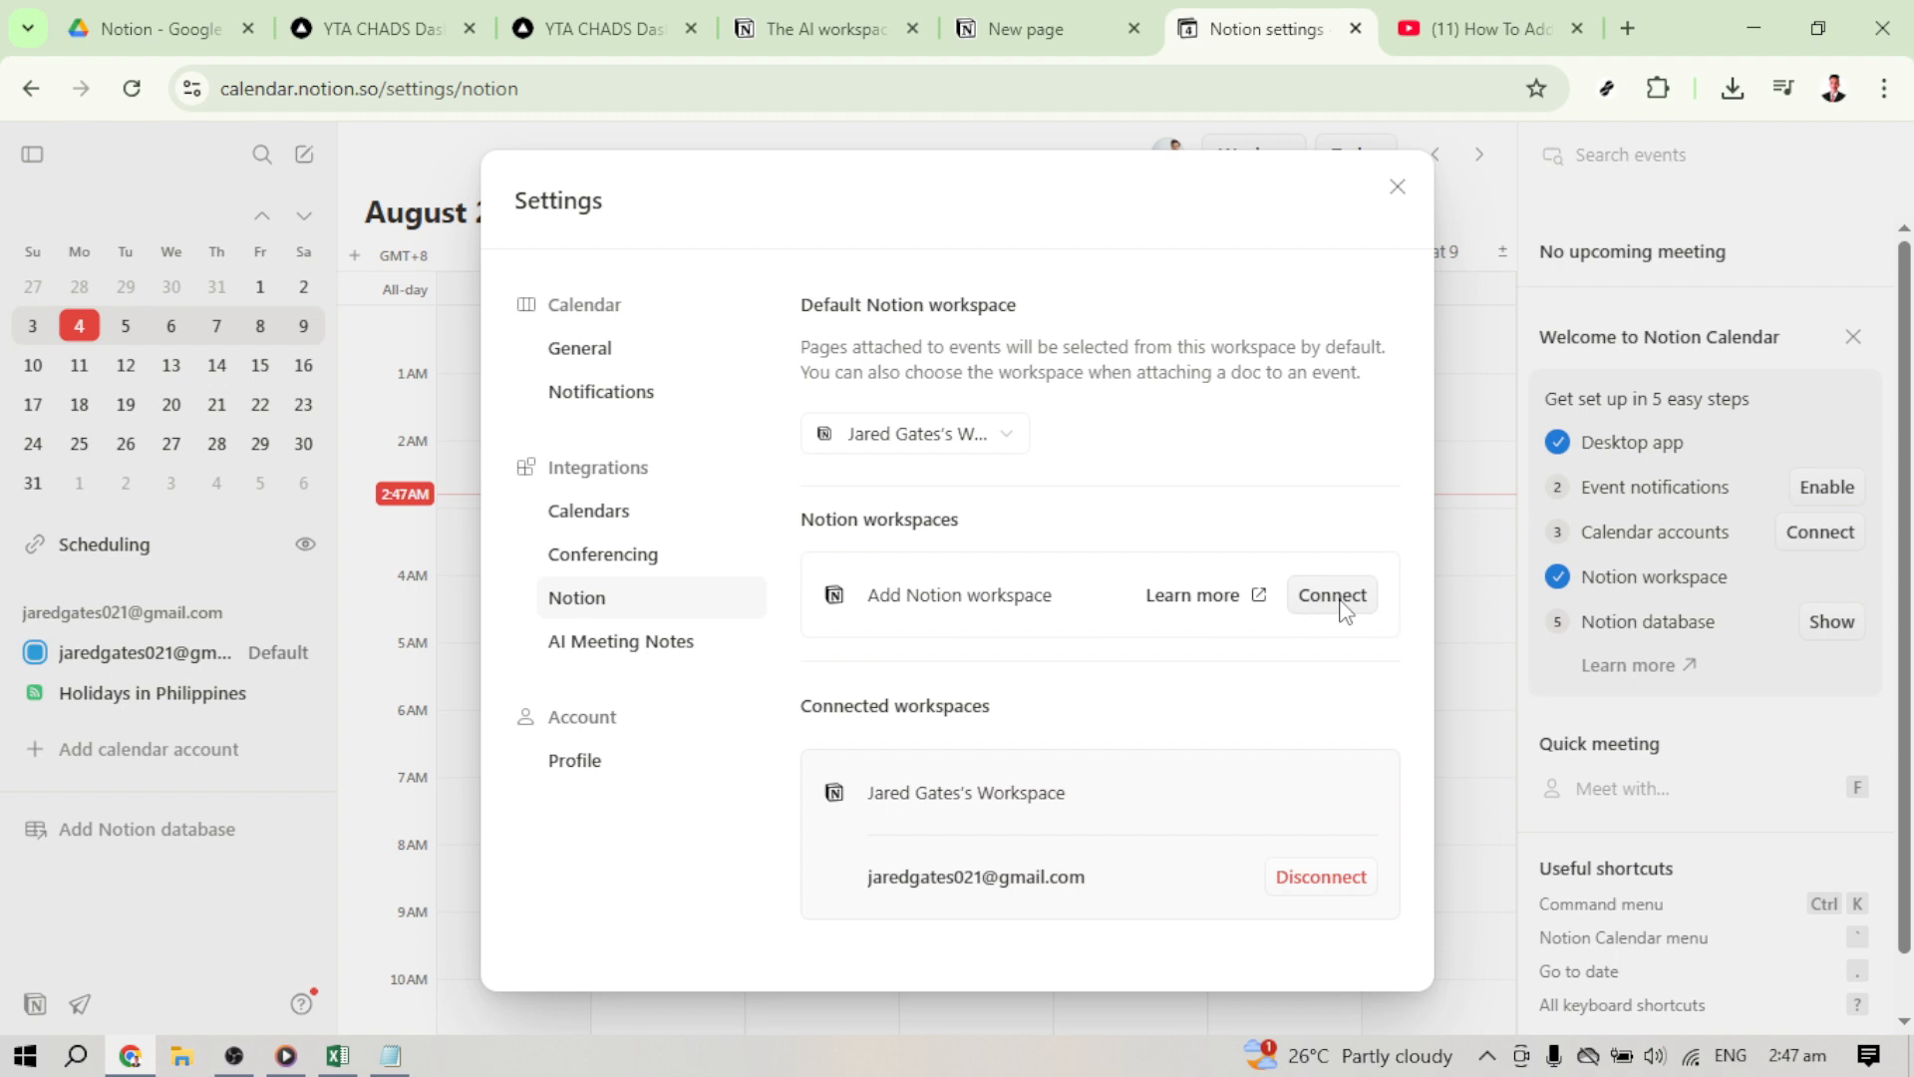
# - Use Connect beside Add Notion workspace, launching the authorization popup
pyautogui.click(1328, 594)
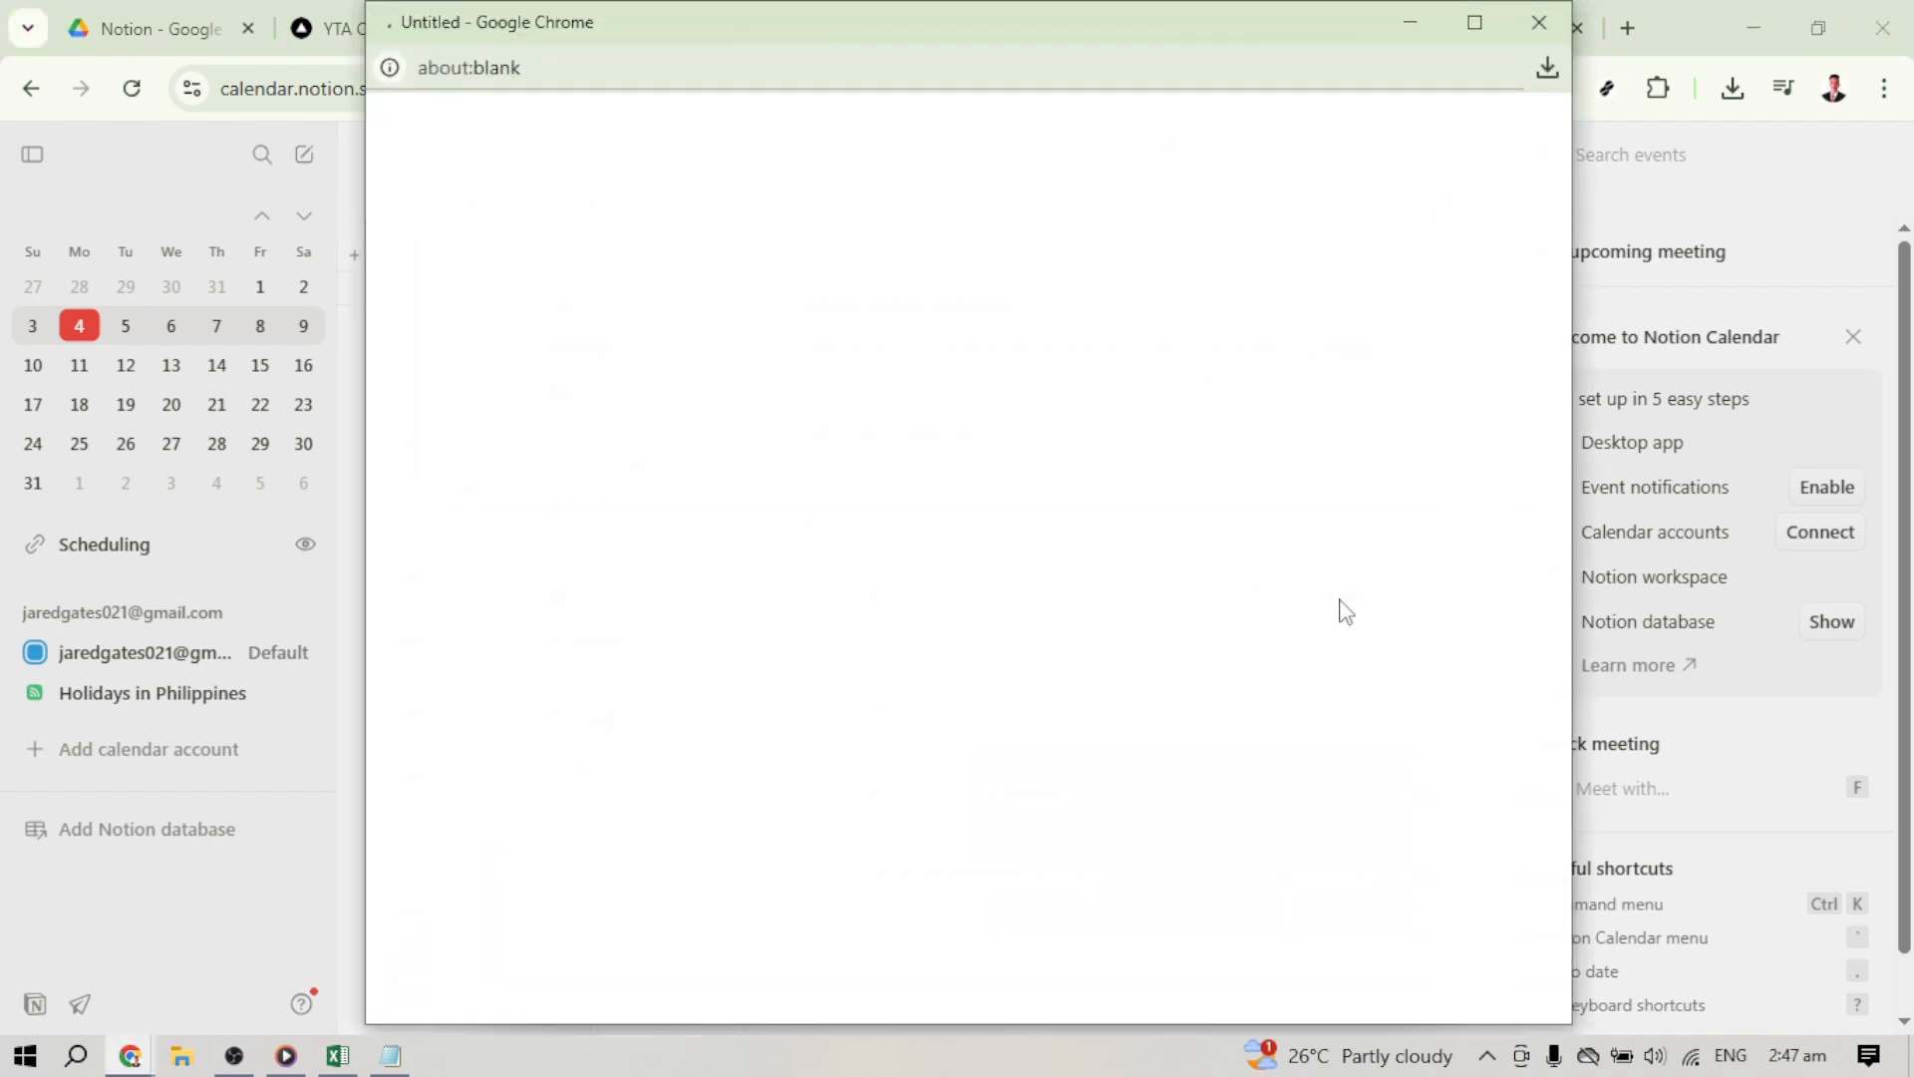
pyautogui.moveTo(1308, 791)
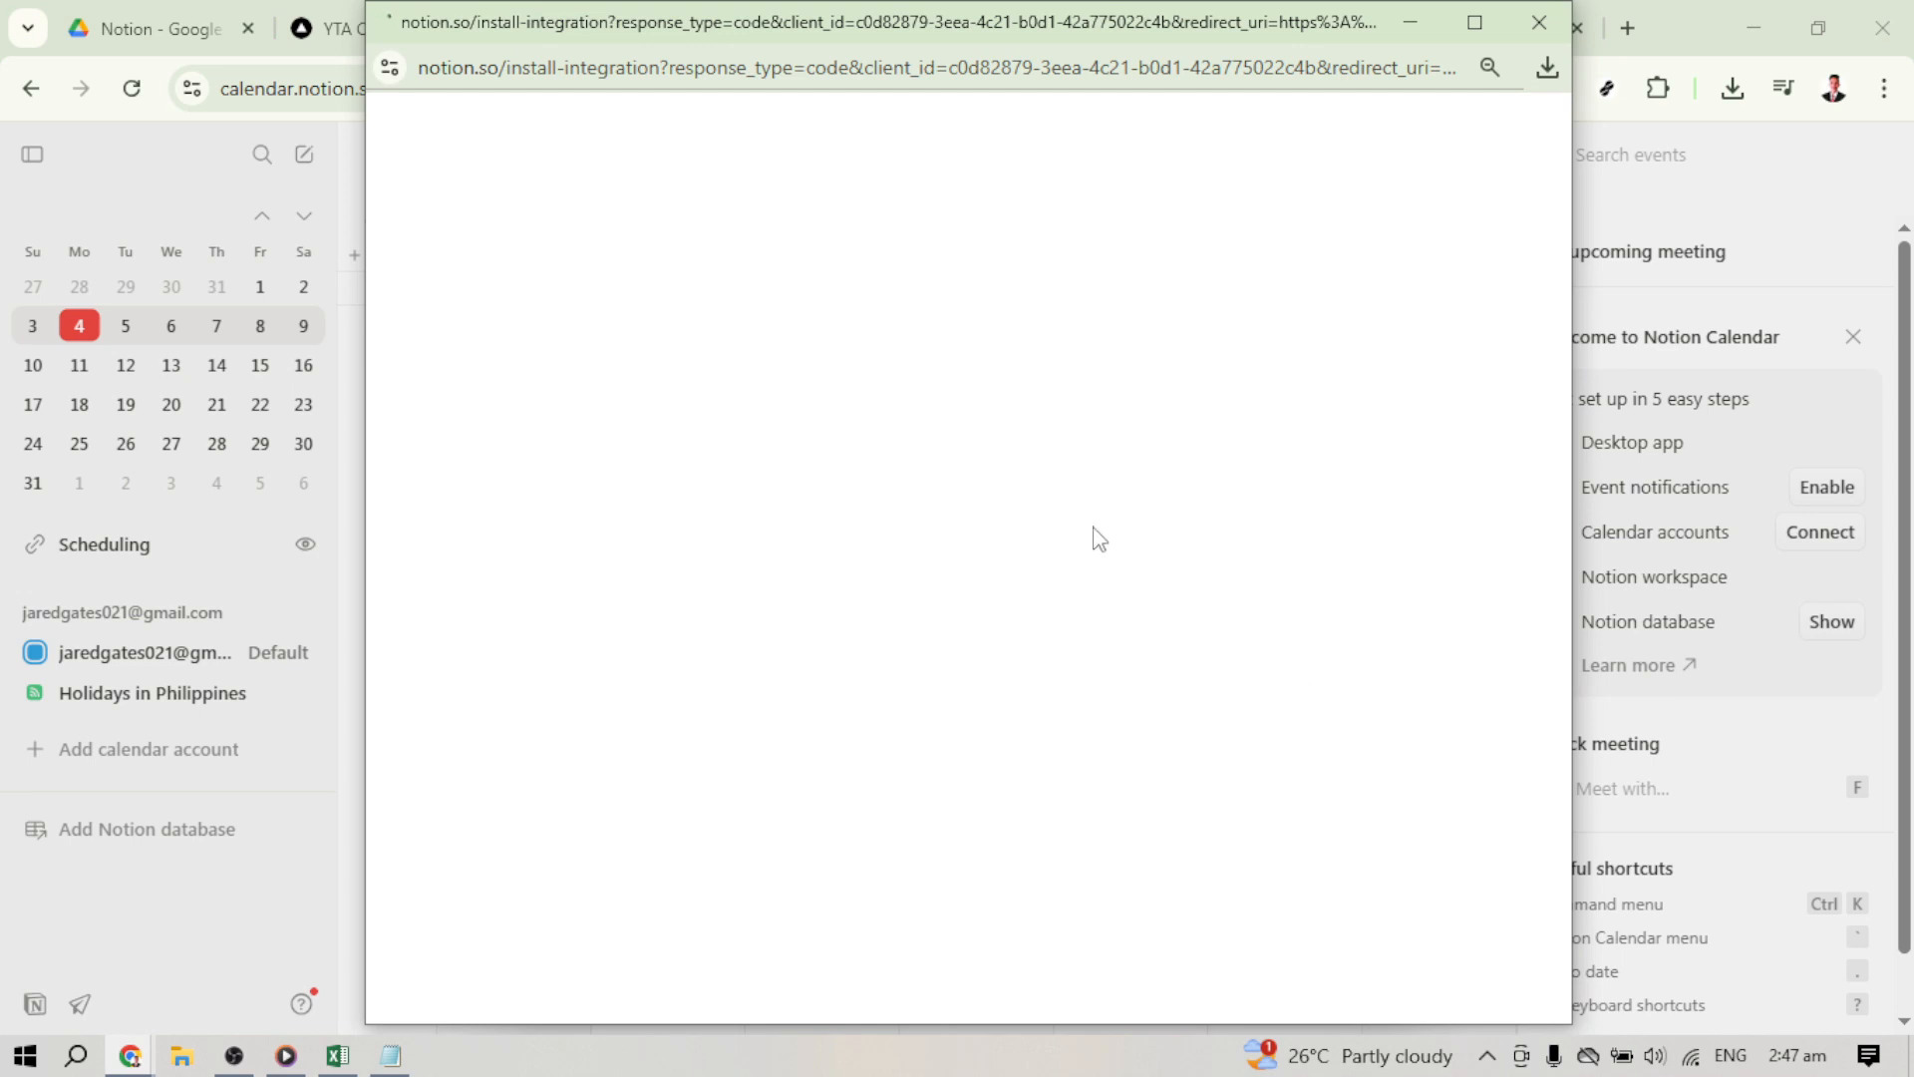
pyautogui.moveTo(779, 626)
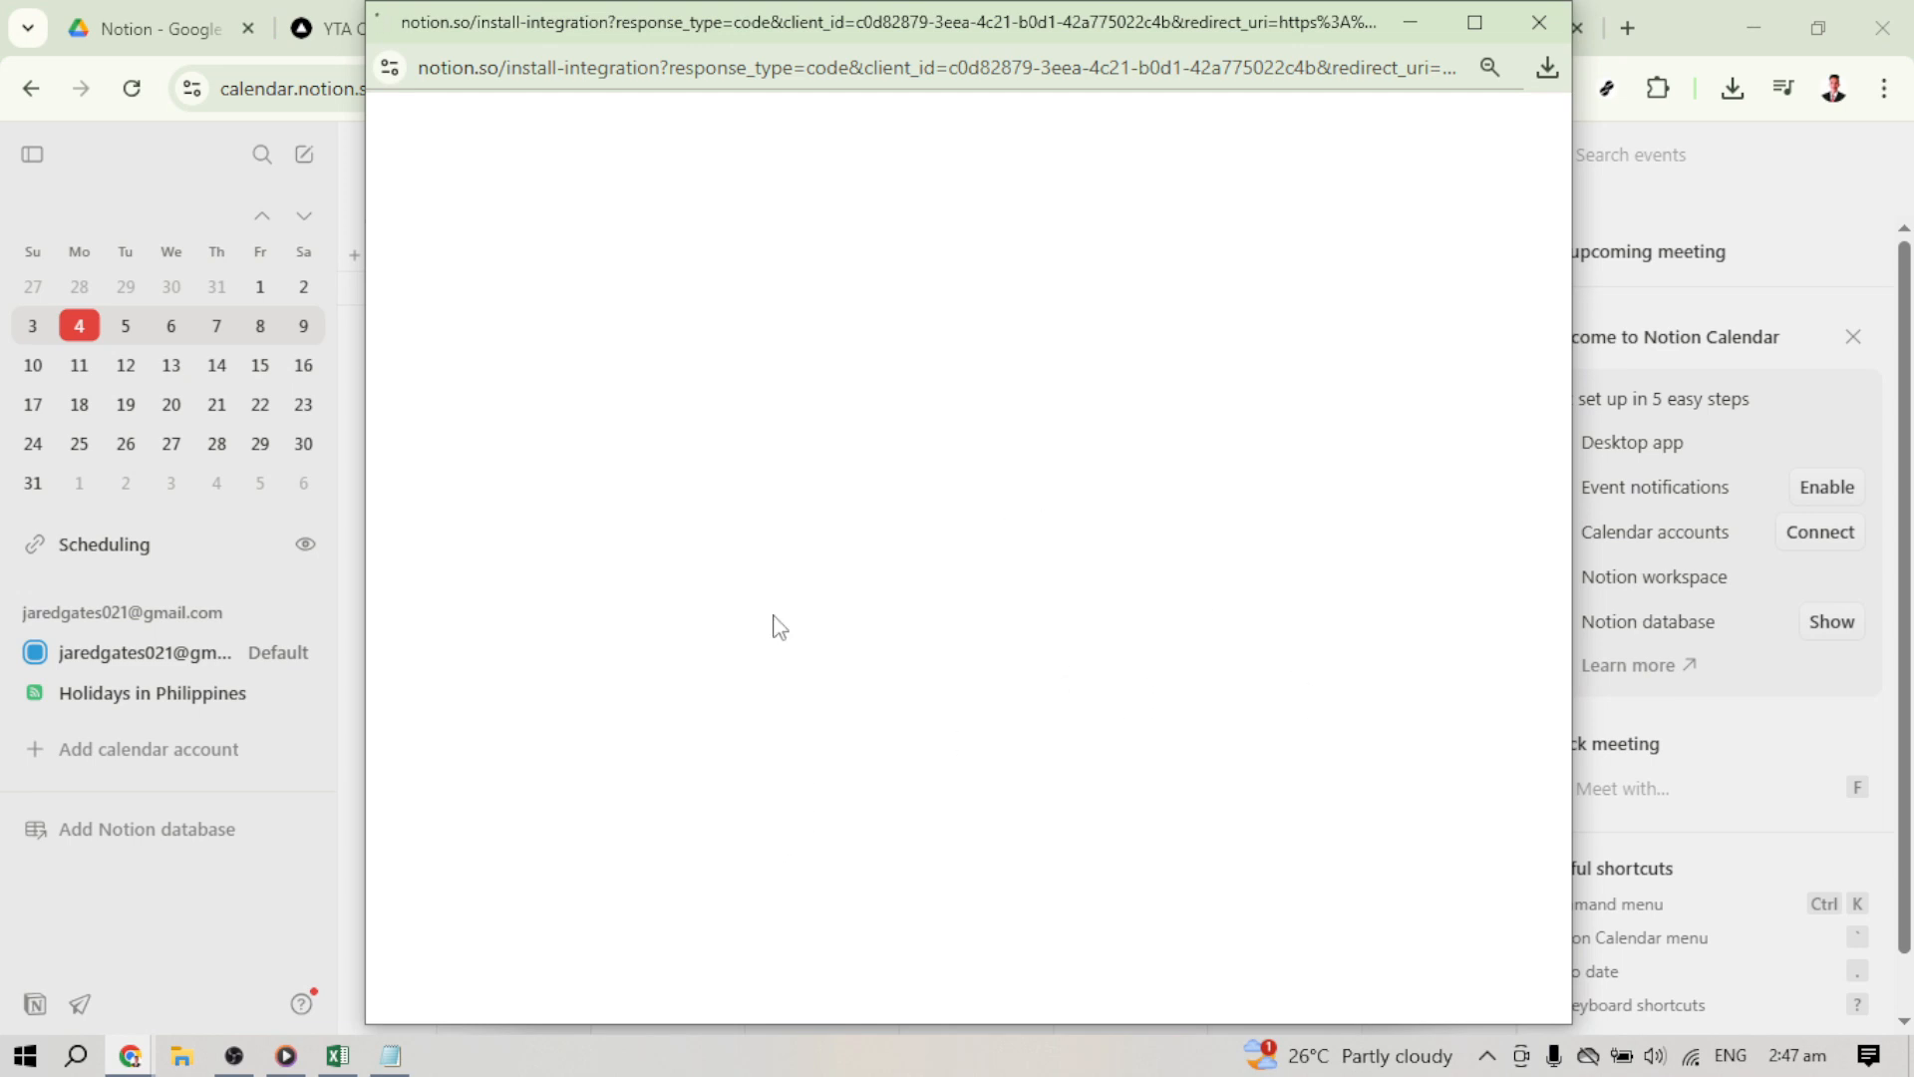
pyautogui.moveTo(1339, 534)
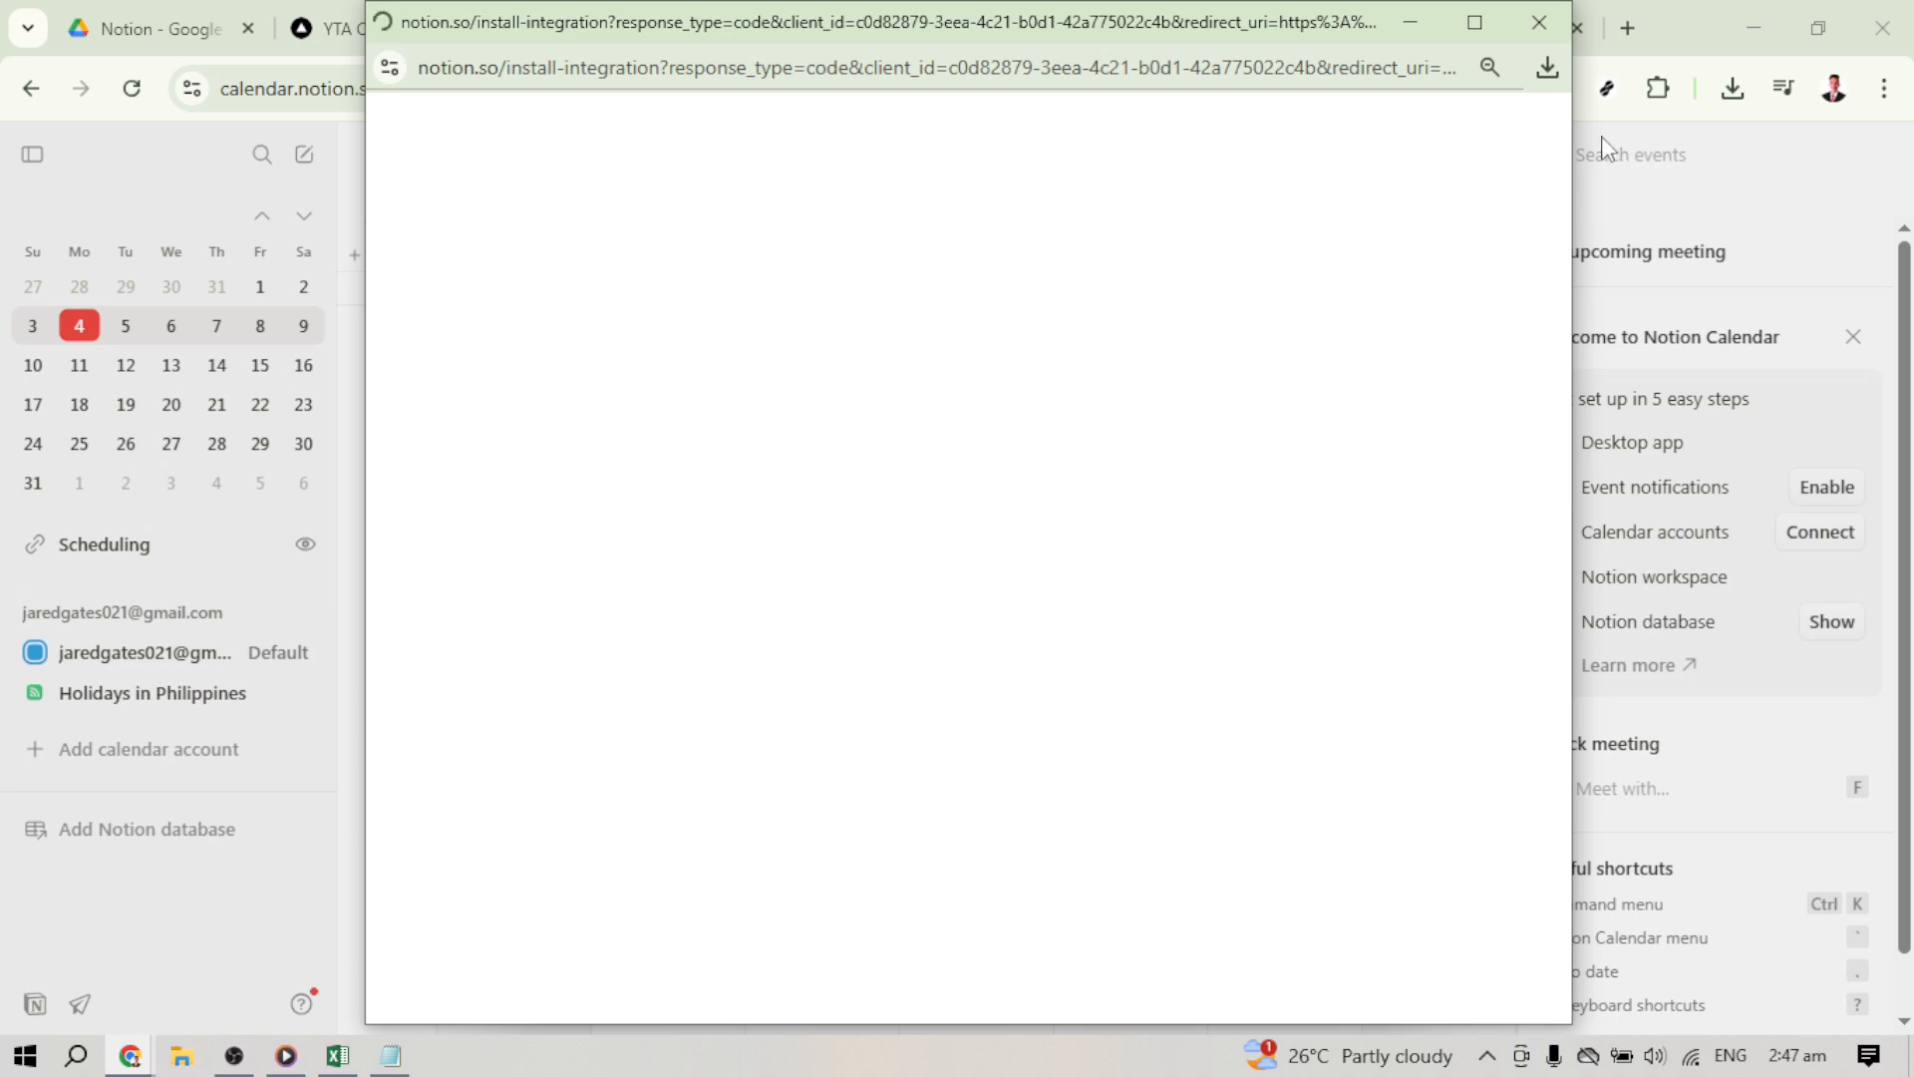
pyautogui.moveTo(1290, 32)
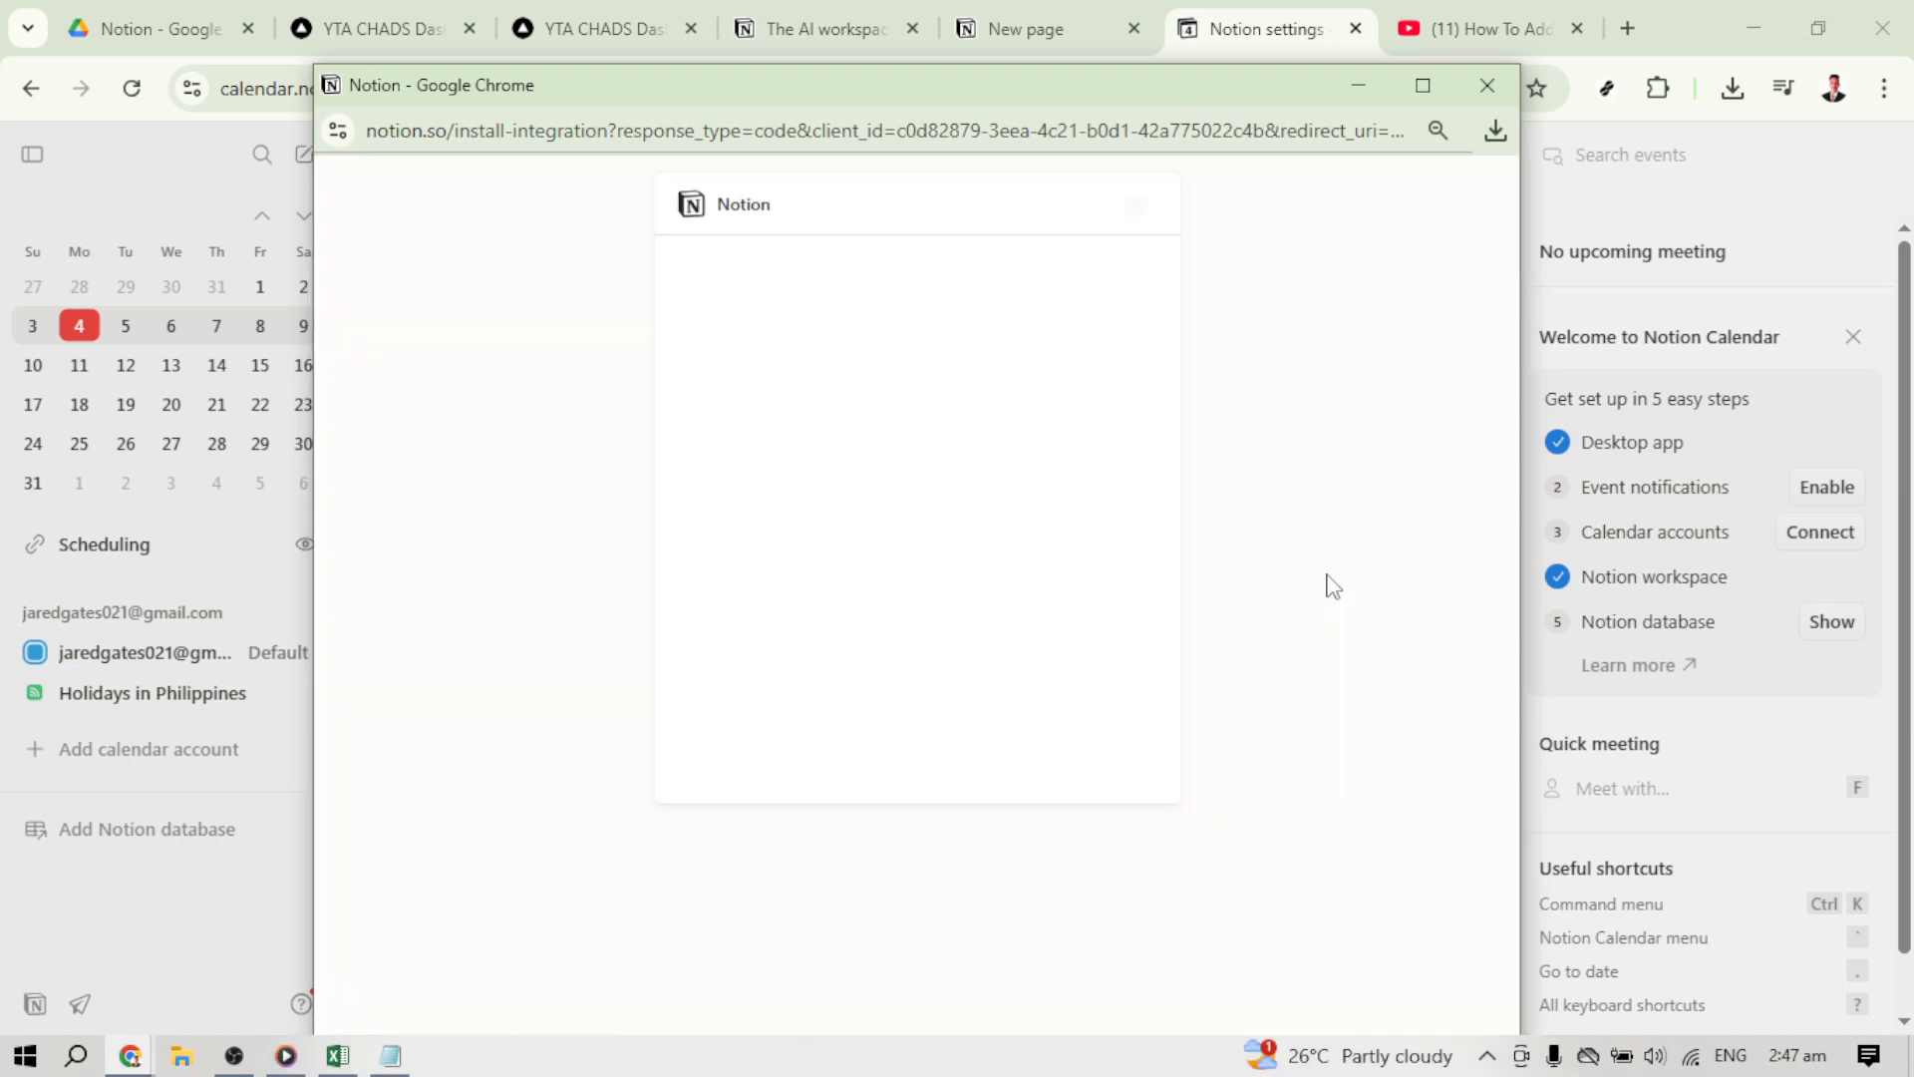
pyautogui.moveTo(1341, 570)
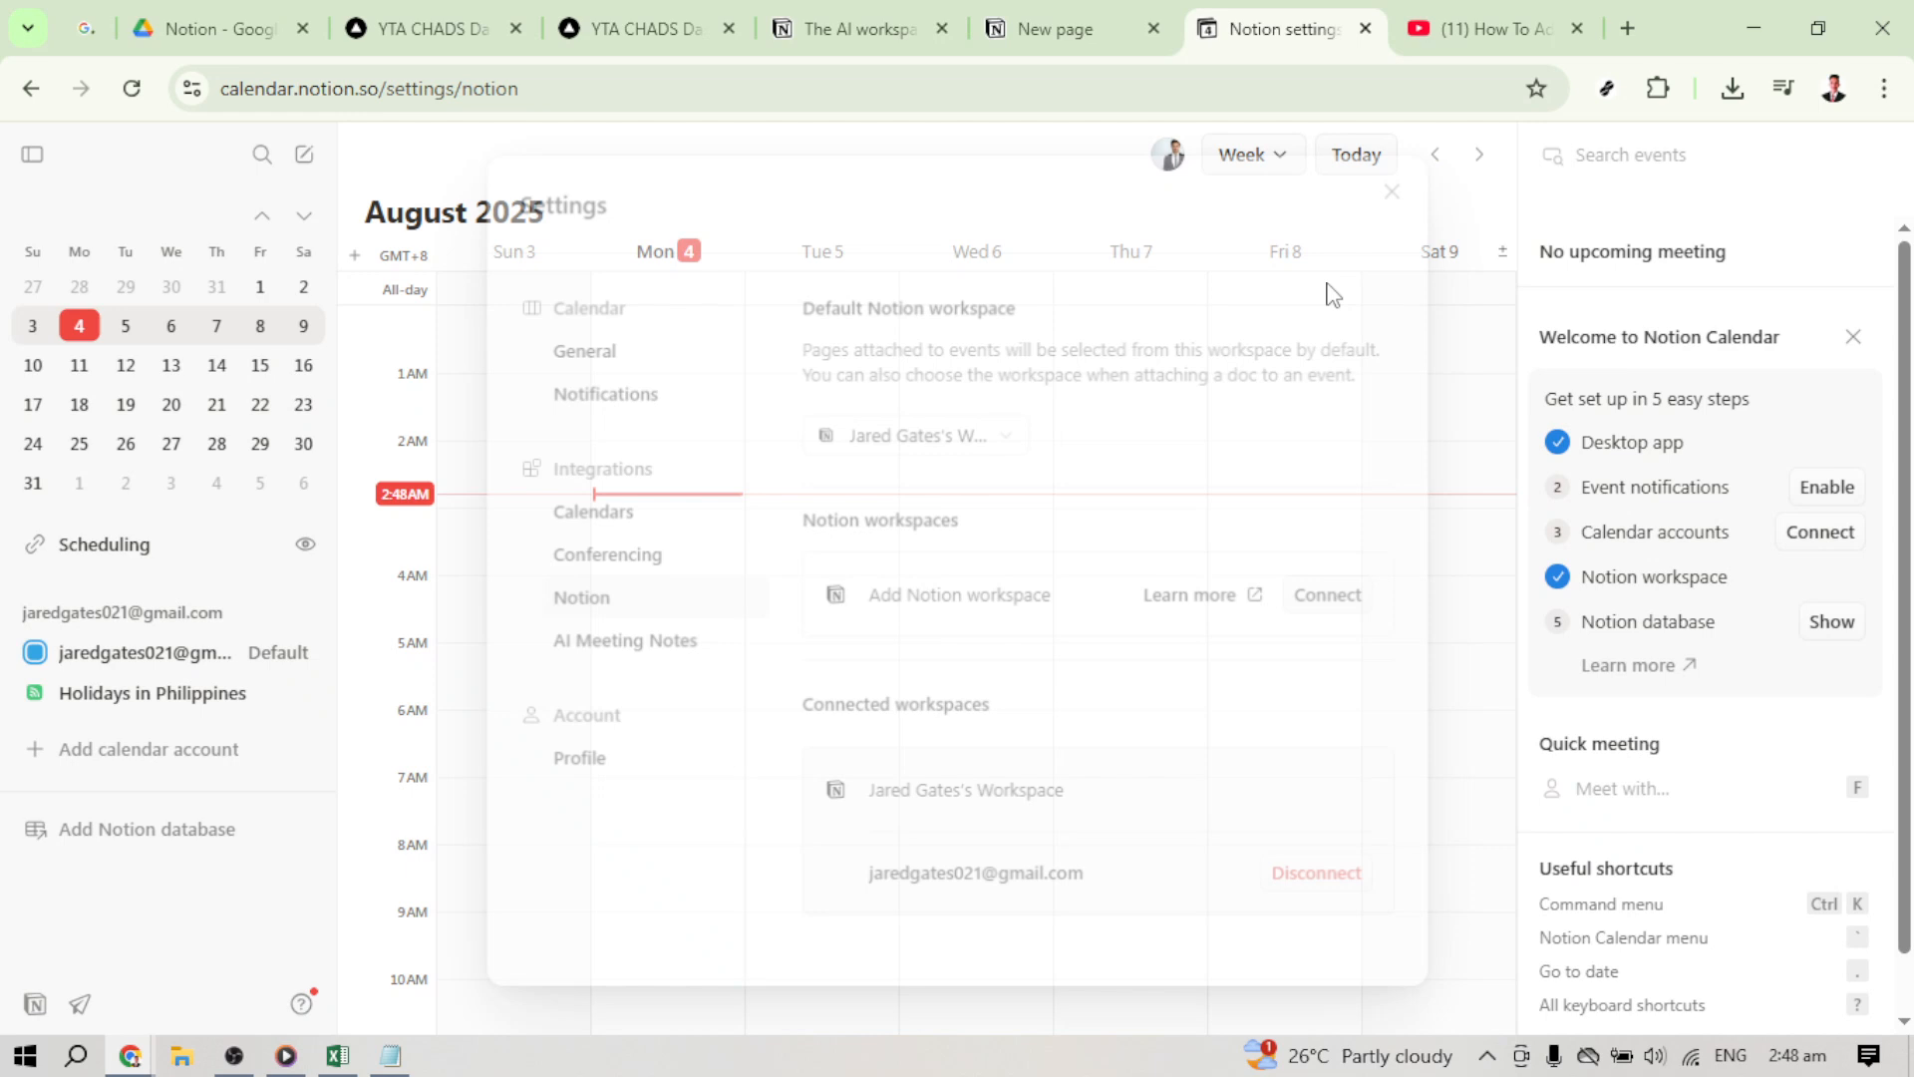
# - Close Settings and bring up Add Notion database listing Time Management, Subscription, Task and Projects
pyautogui.click(1390, 191)
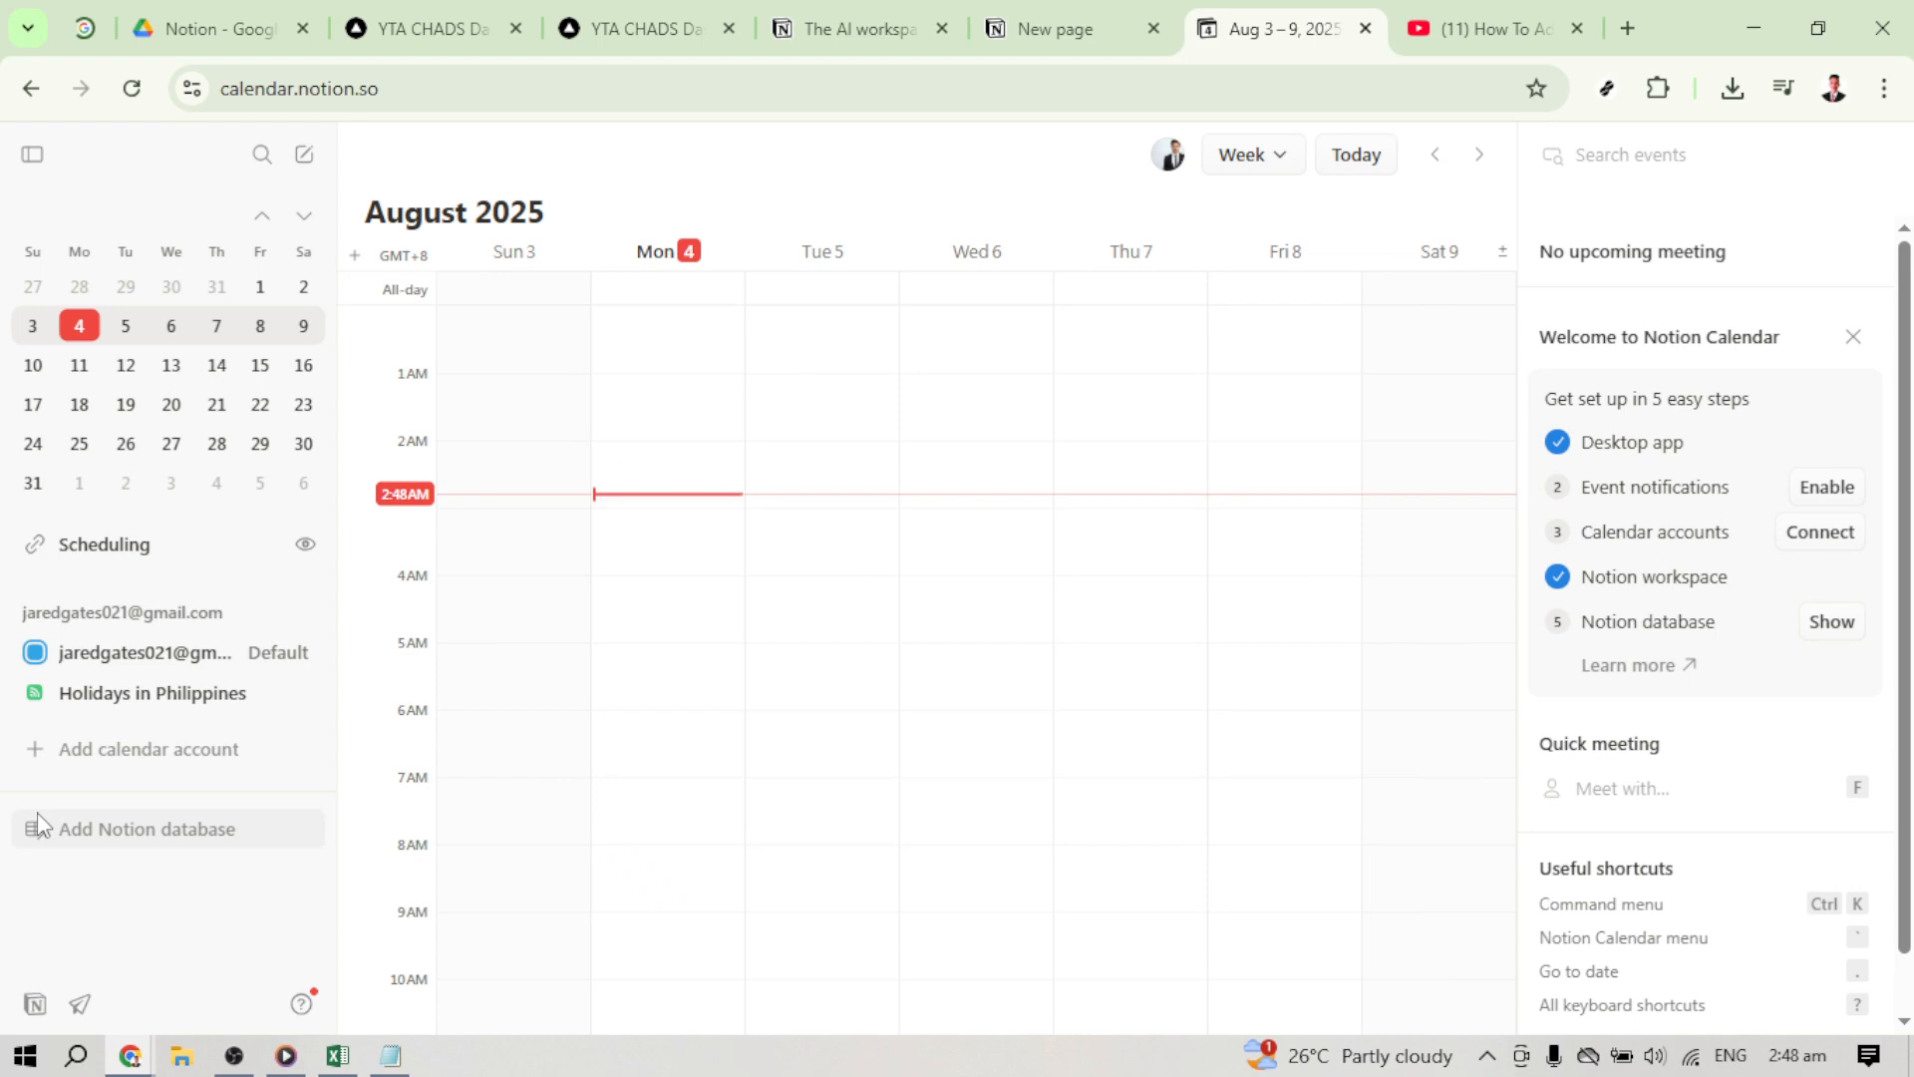
pyautogui.click(147, 827)
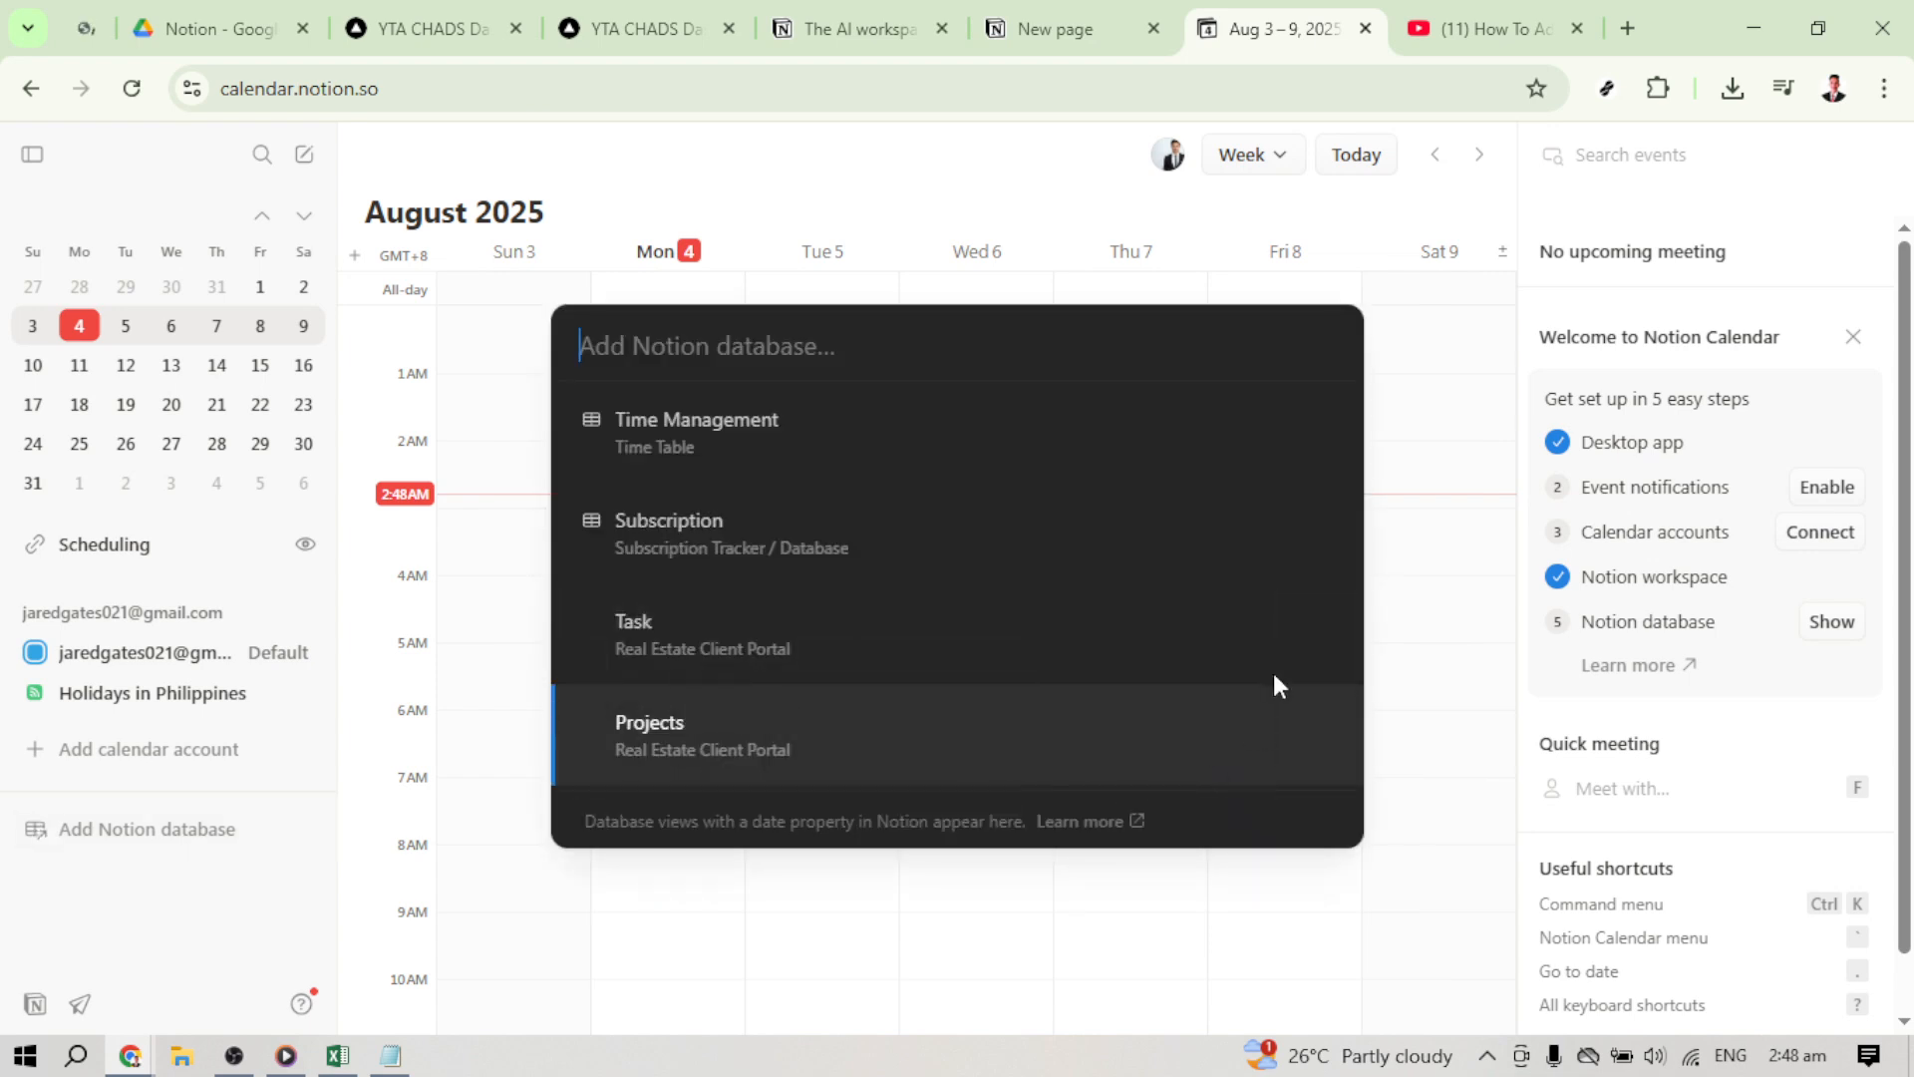